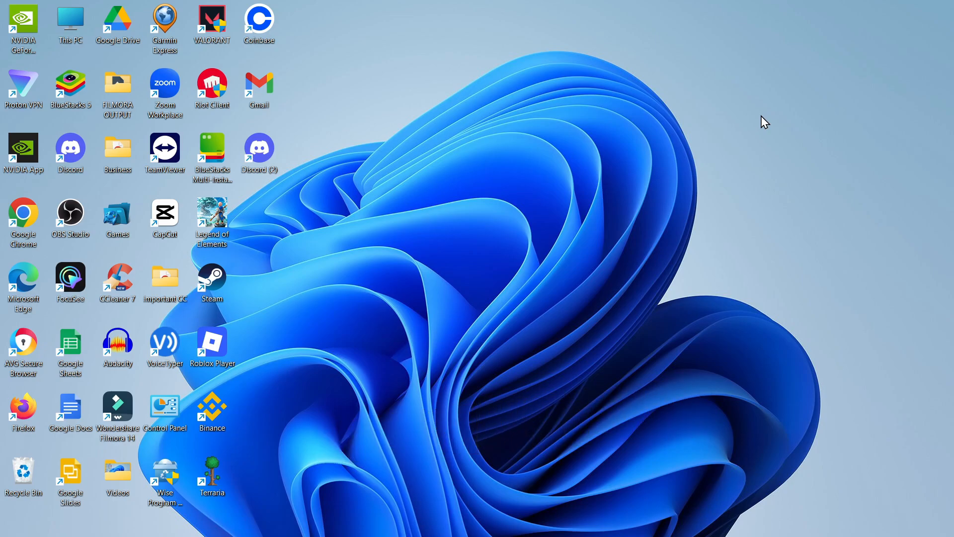
{"action": "mouse_move", "coordinate": [729, 127]}
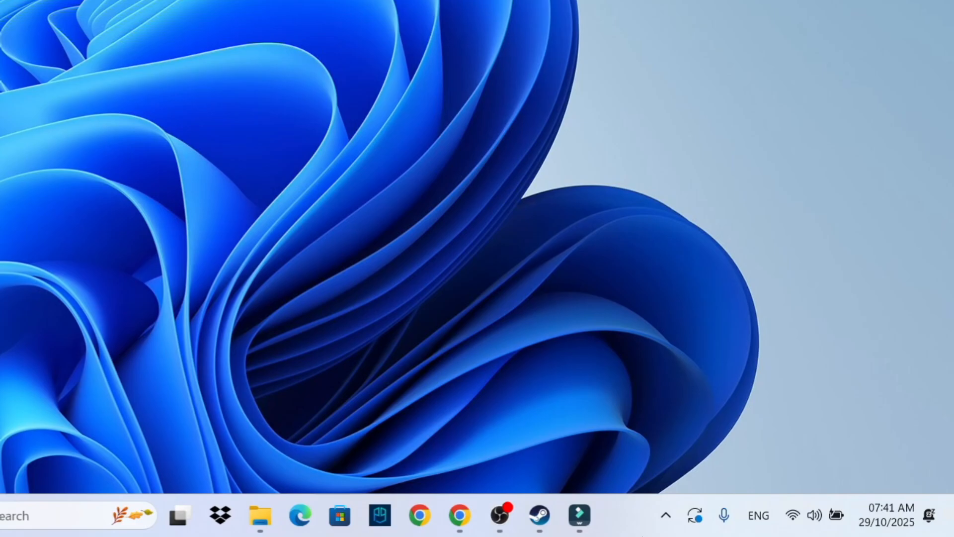
Step: Check the current Wi-Fi status, then search 'services' from the taskbar to launch Services
{"action": "left_click", "coordinate": [803, 515]}
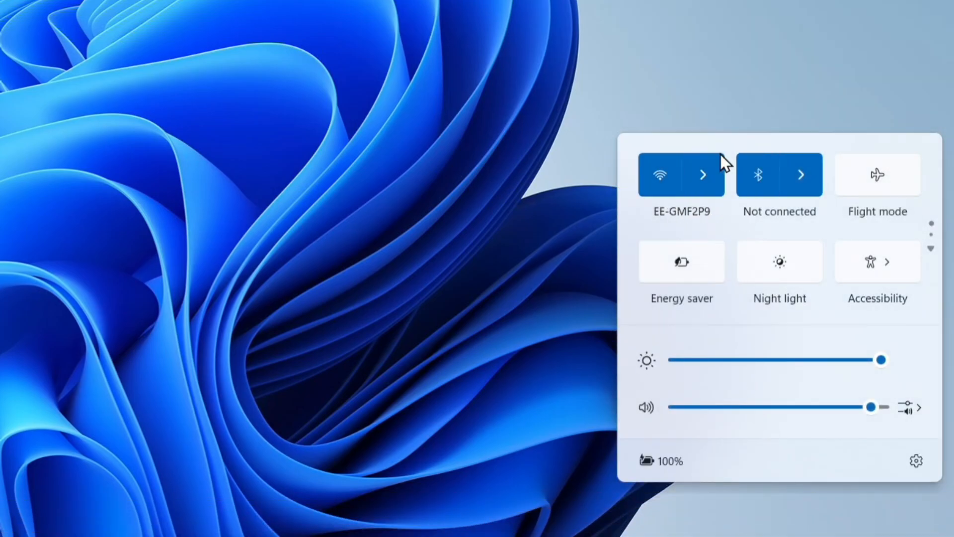
{"action": "mouse_move", "coordinate": [676, 221]}
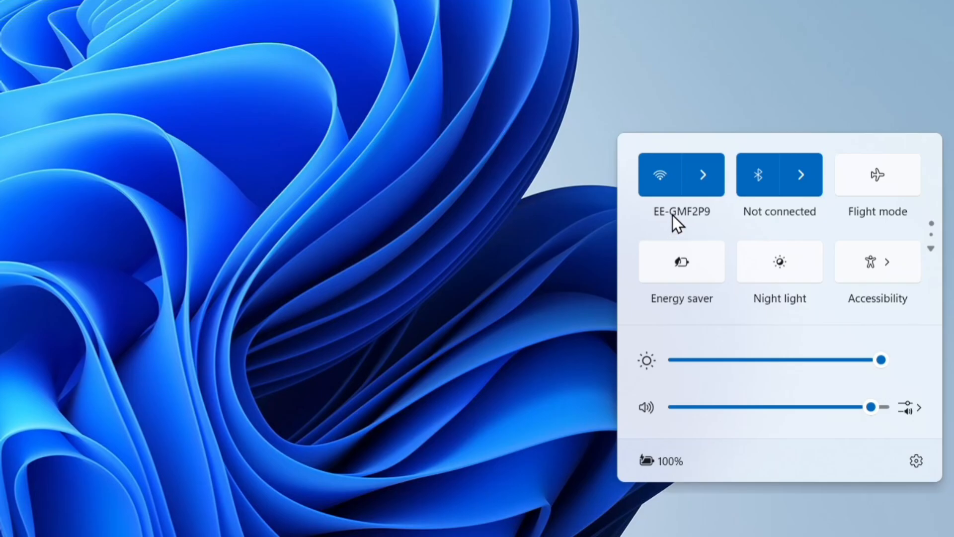
{"action": "mouse_move", "coordinate": [709, 230]}
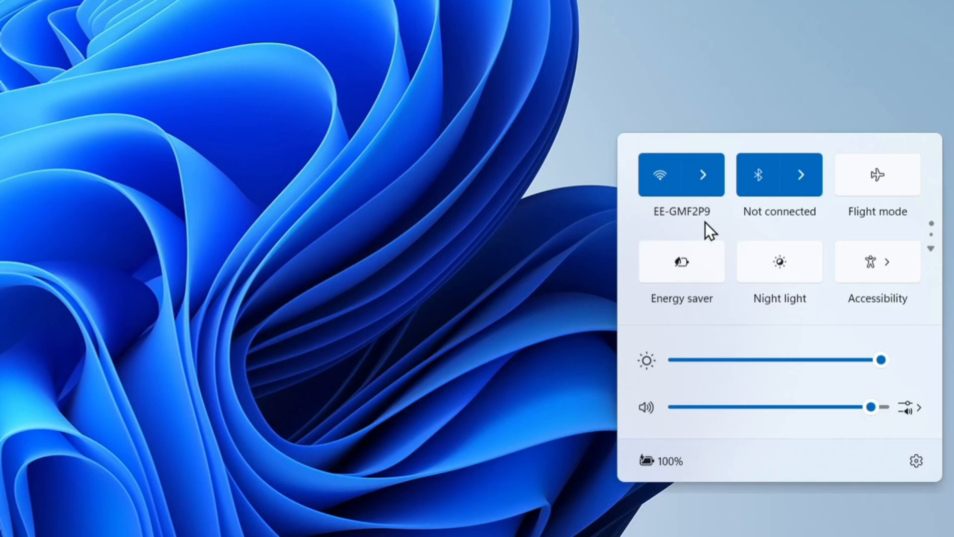
{"action": "mouse_move", "coordinate": [559, 219]}
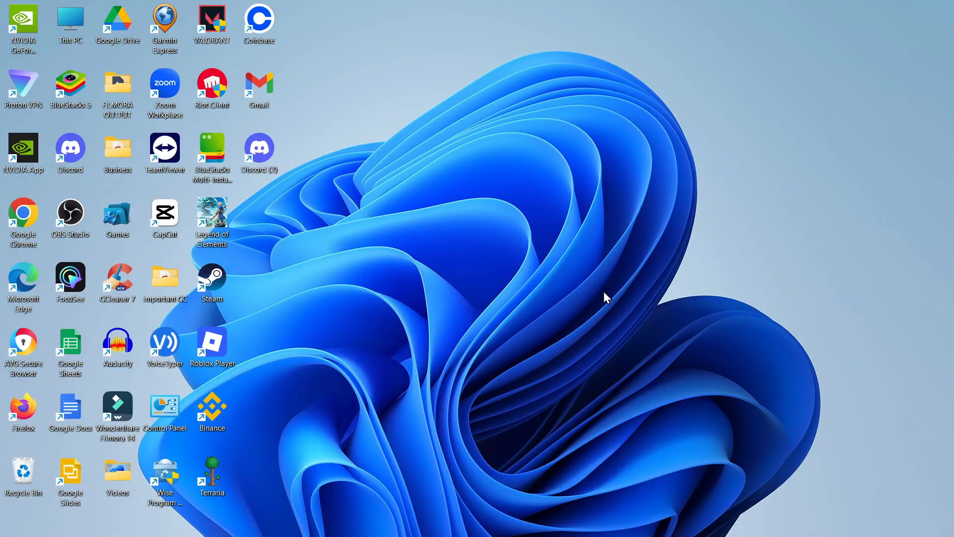
{"action": "mouse_move", "coordinate": [614, 307]}
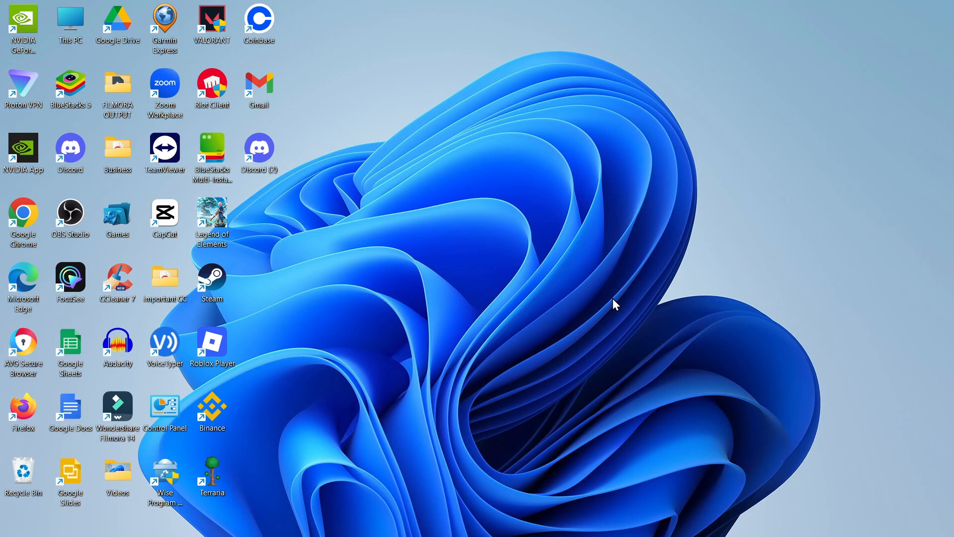
{"action": "mouse_move", "coordinate": [554, 262]}
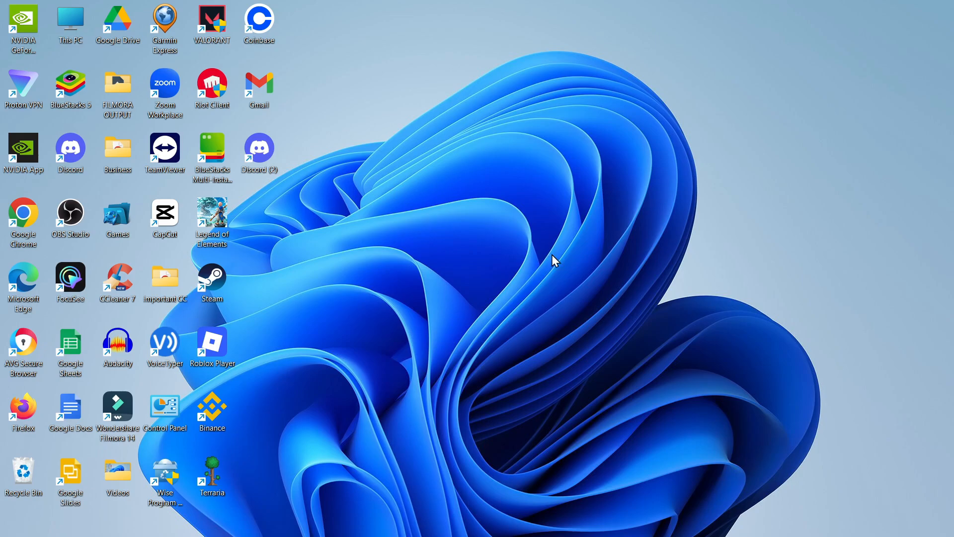
{"action": "mouse_move", "coordinate": [379, 509]}
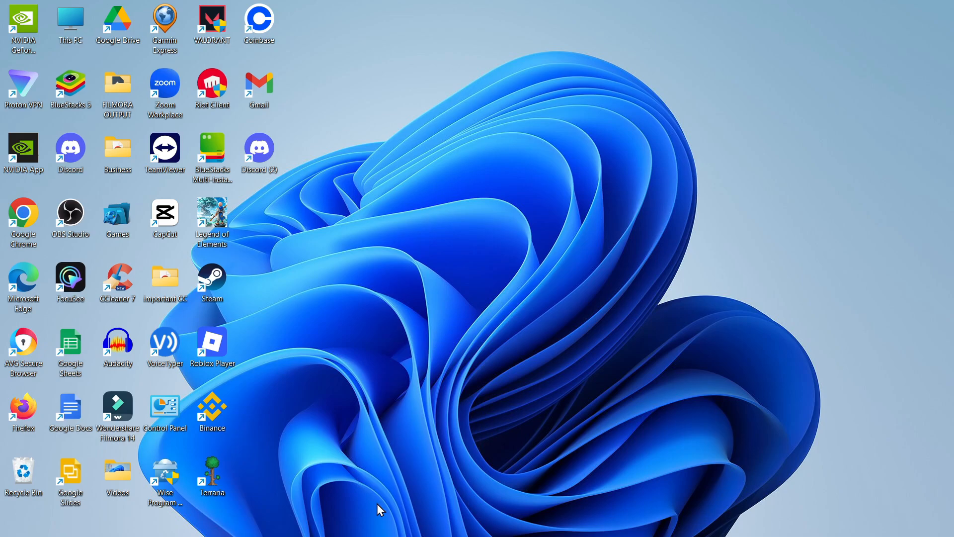
{"action": "left_click", "coordinate": [310, 522]}
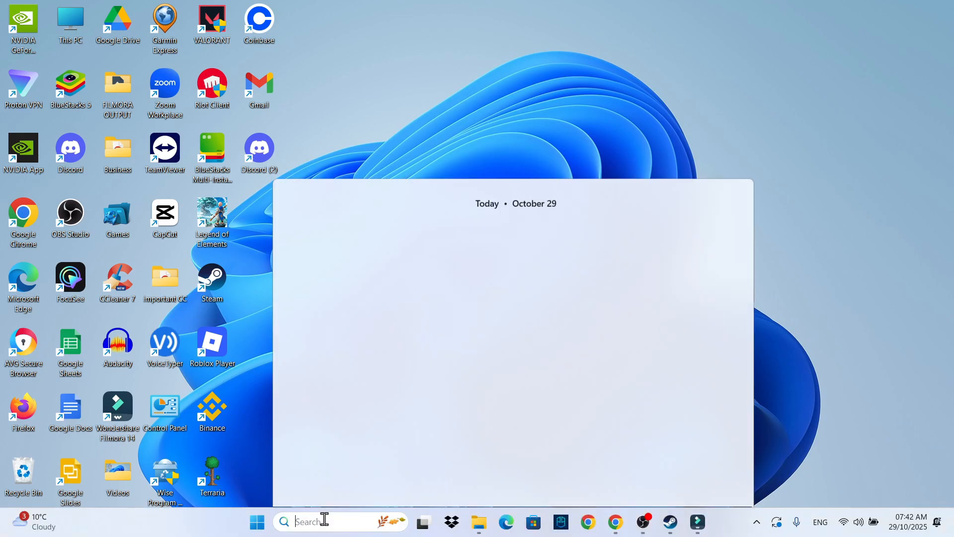
{"action": "type", "text": "service"}
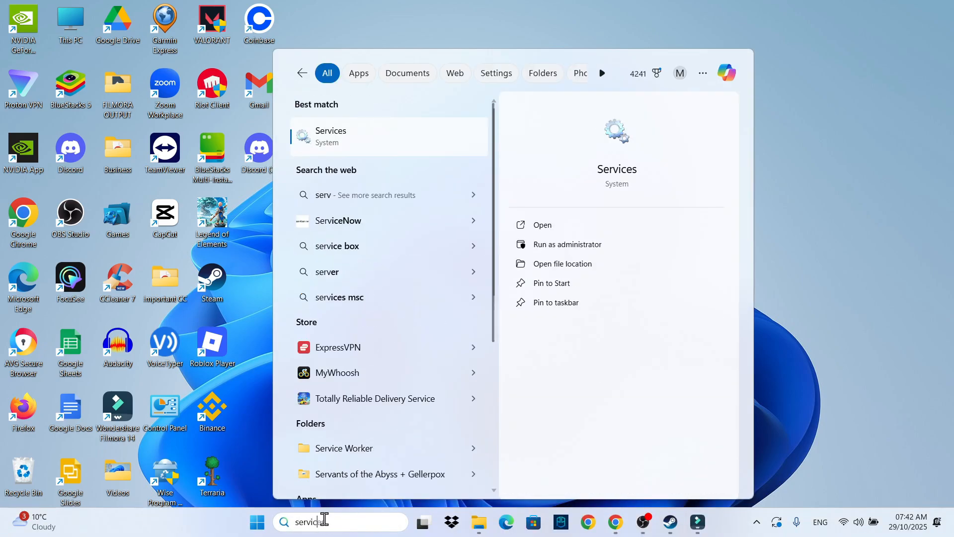
{"action": "type", "text": "s"}
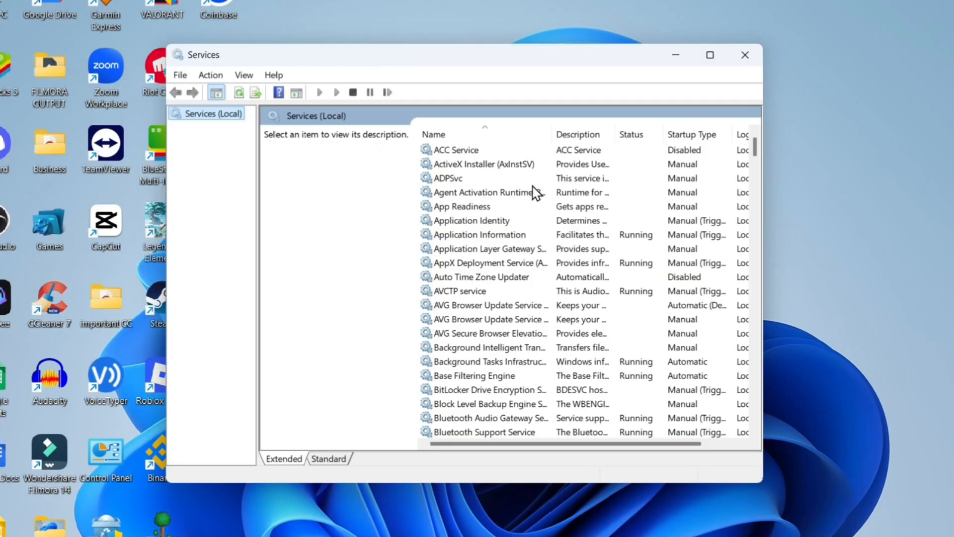
{"action": "mouse_move", "coordinate": [763, 487]}
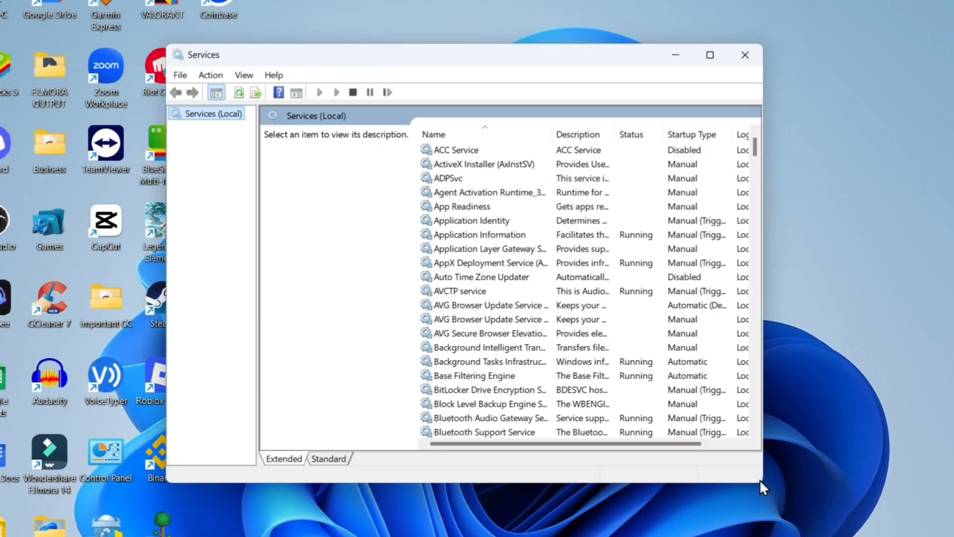
Step: Scroll down the Services list to reach the WLAN AutoConfig service
{"action": "scroll", "scroll_direction": "down", "scroll_amount": 3}
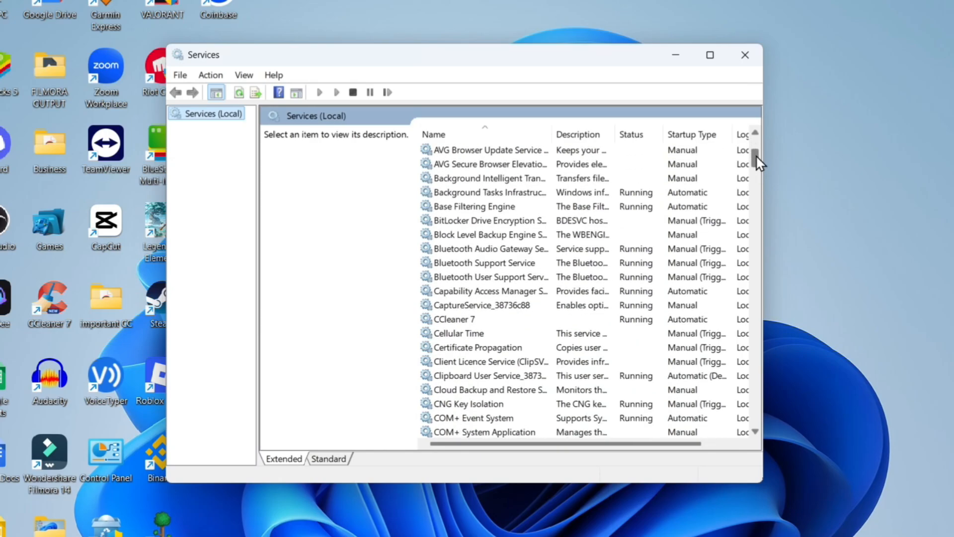
{"action": "scroll", "scroll_direction": "down", "scroll_amount": 3}
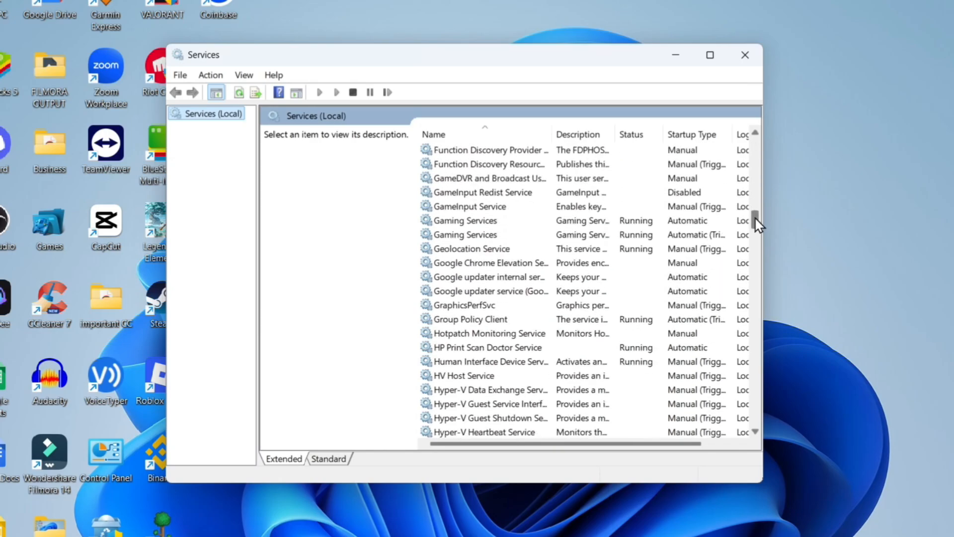
{"action": "scroll", "scroll_direction": "down", "scroll_amount": 3}
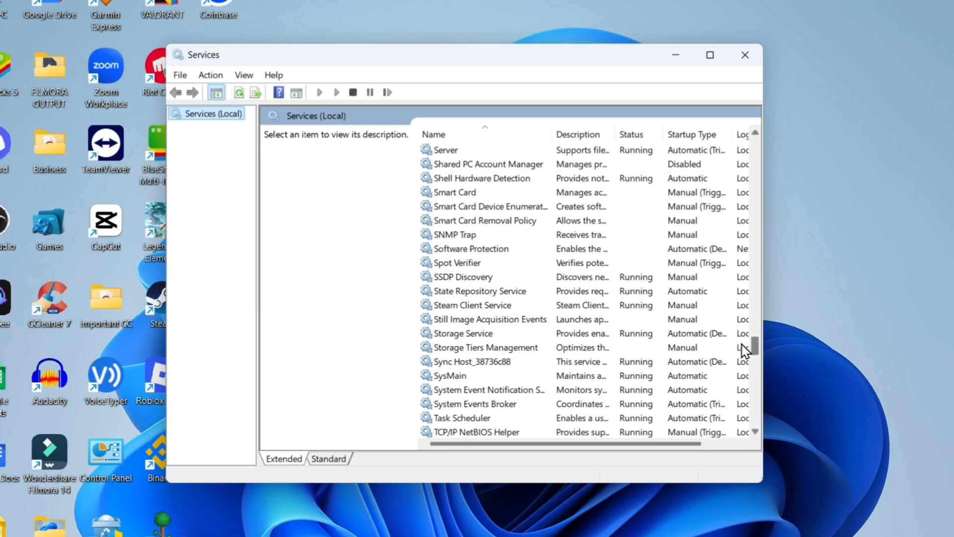
{"action": "scroll", "scroll_direction": "down", "scroll_amount": 3}
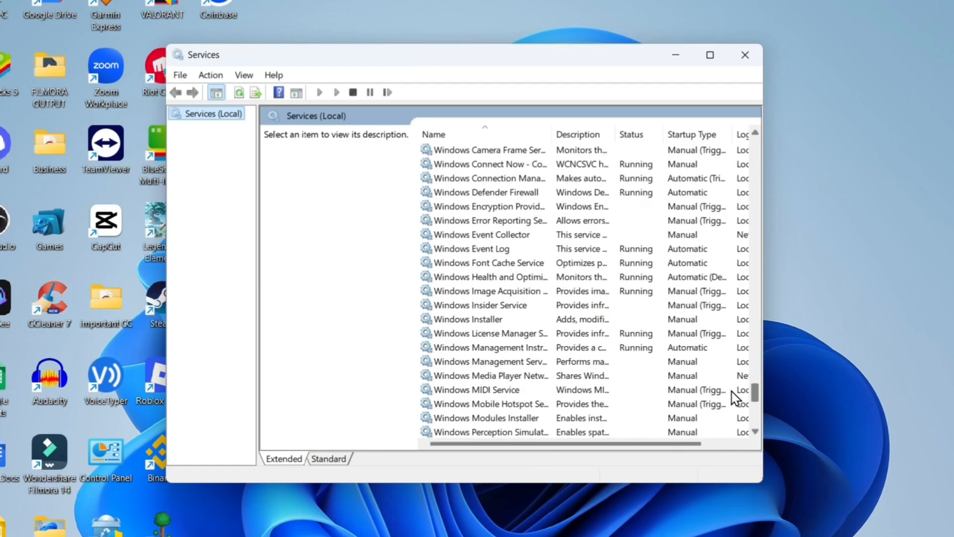
{"action": "scroll", "scroll_direction": "down", "scroll_amount": 3}
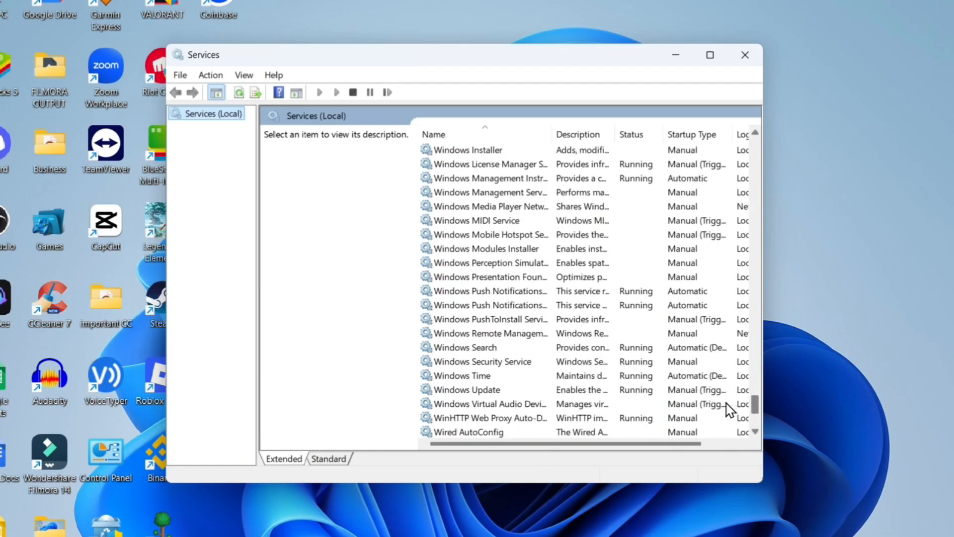
{"action": "scroll", "scroll_direction": "down", "scroll_amount": 3}
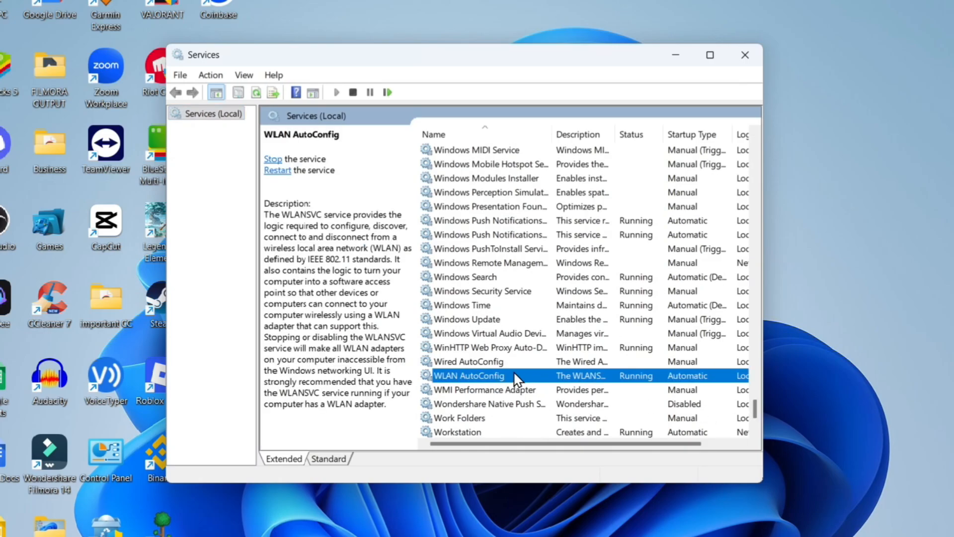
{"action": "mouse_move", "coordinate": [520, 381]}
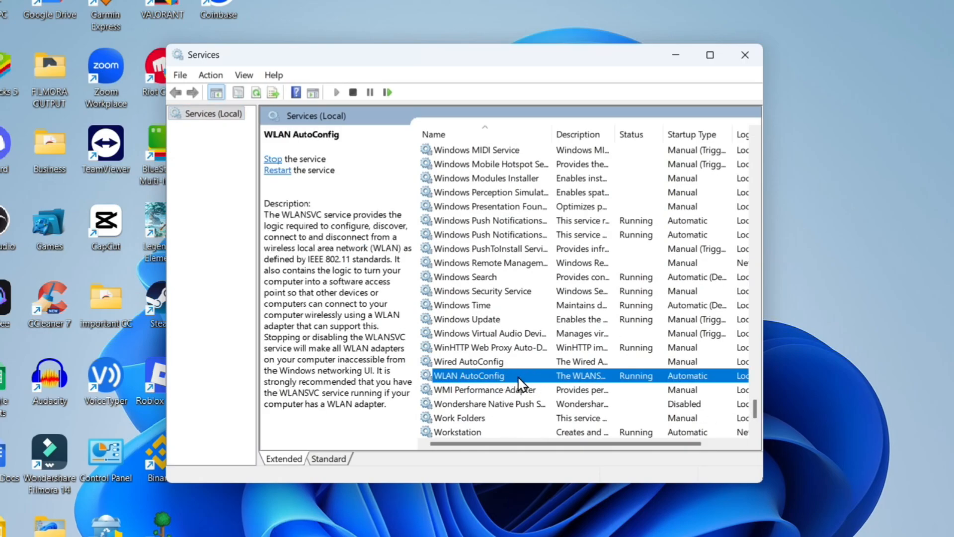
Step: Confirm WLAN AutoConfig's startup type as Automatic in its properties and bring up its service actions
{"action": "double_click", "coordinate": [468, 376]}
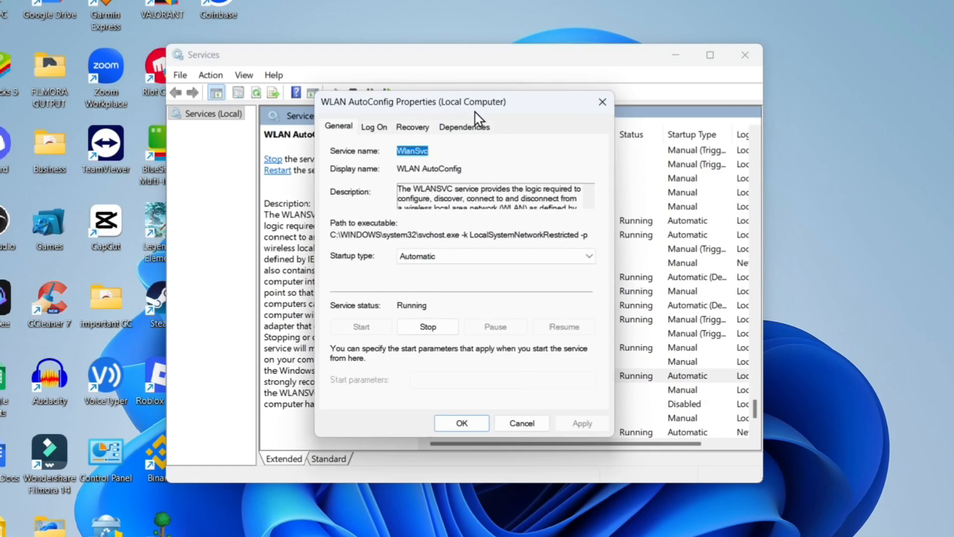
{"action": "mouse_move", "coordinate": [334, 253]}
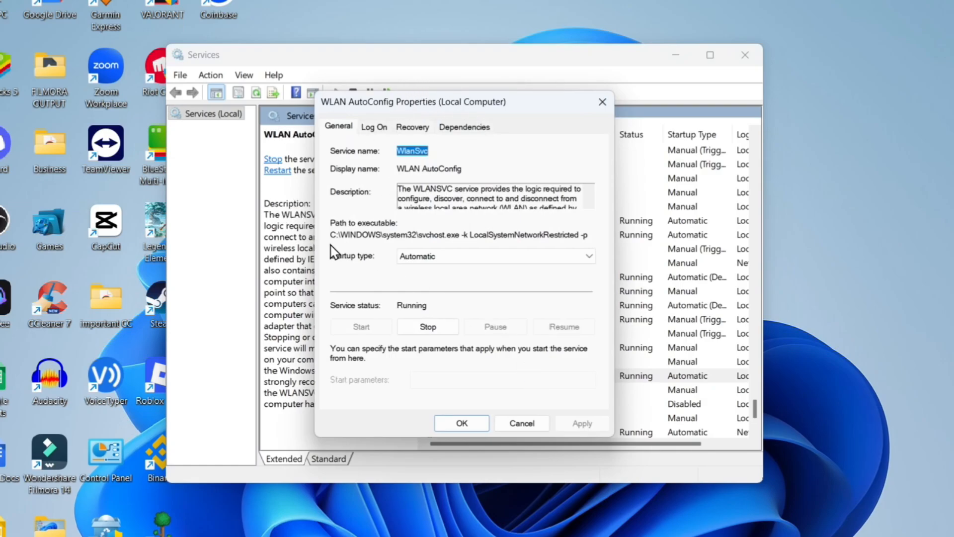
{"action": "left_click", "coordinate": [586, 255]}
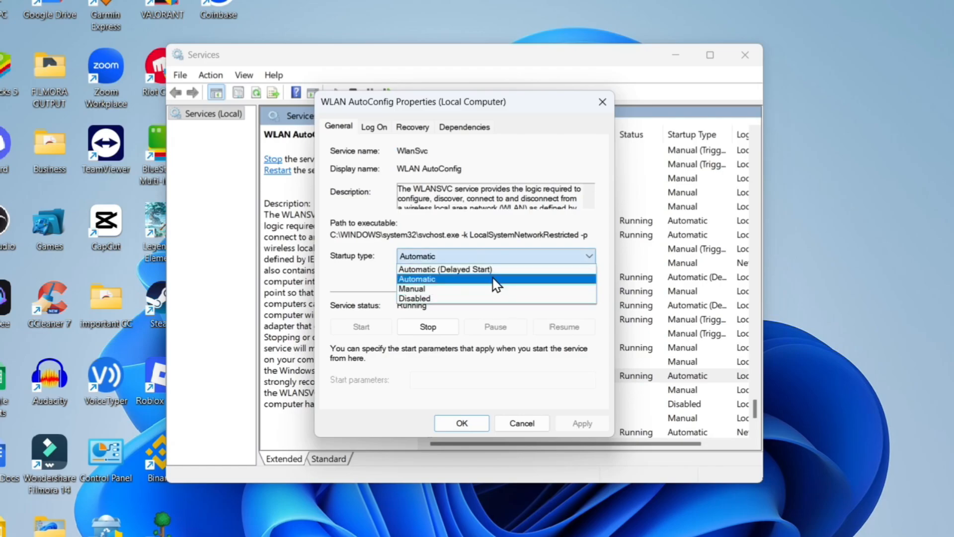
{"action": "left_click", "coordinate": [417, 279]}
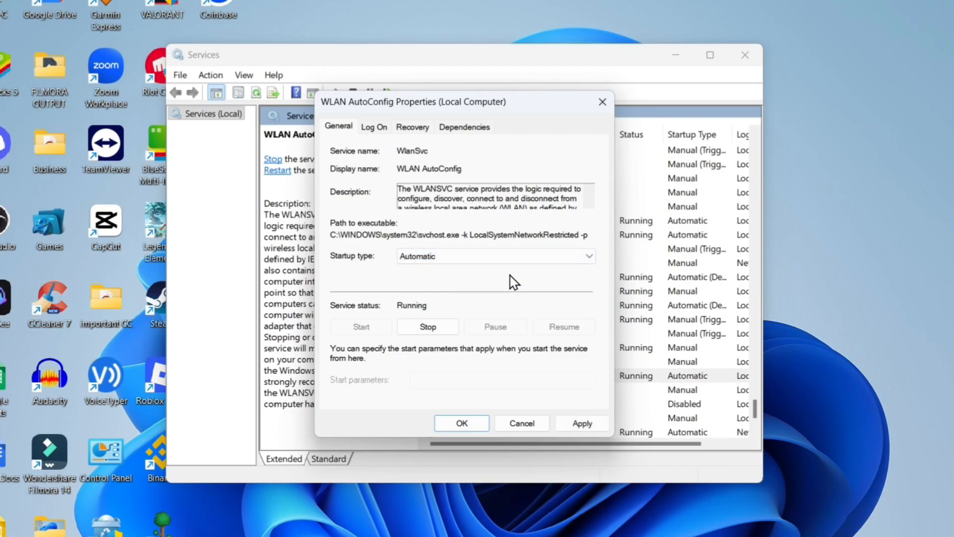
{"action": "mouse_move", "coordinate": [410, 318]}
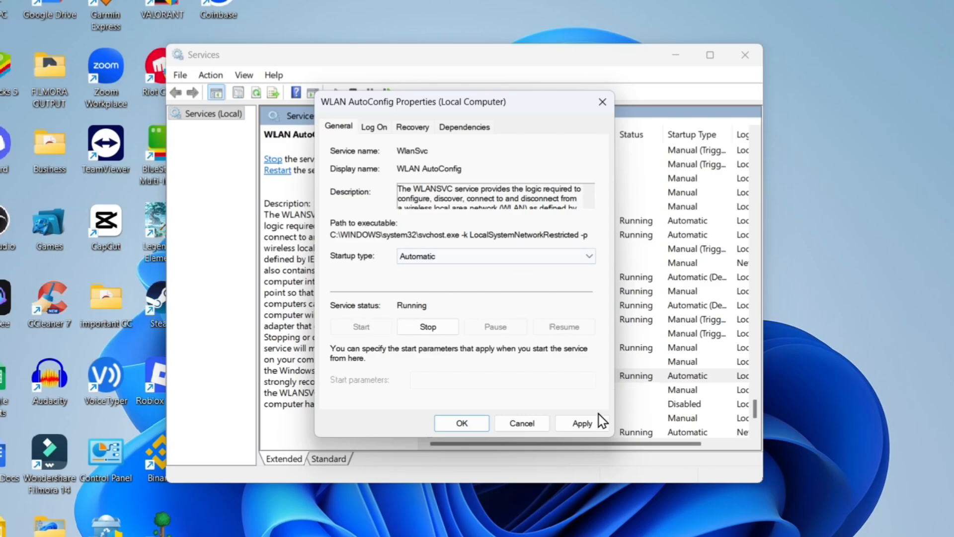
{"action": "left_click", "coordinate": [460, 423]}
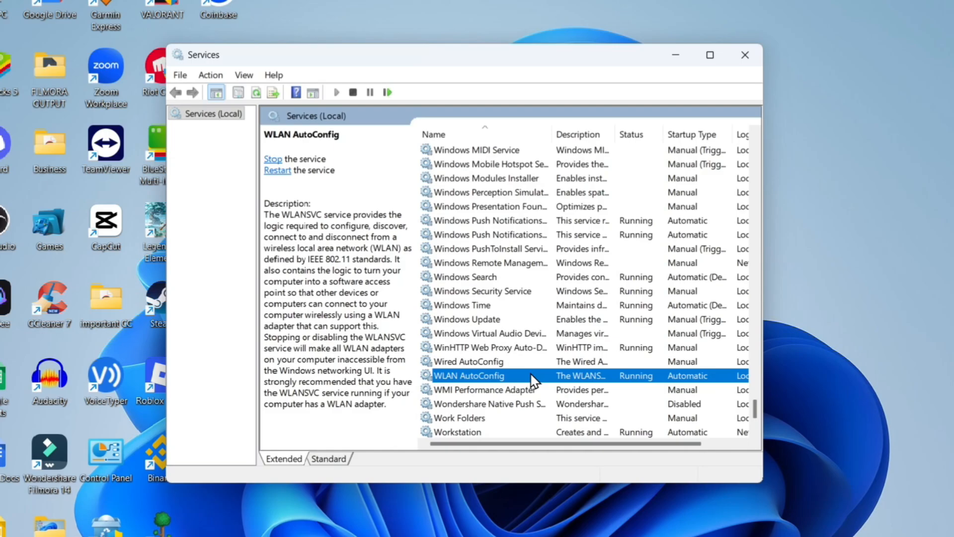
{"action": "right_click", "coordinate": [468, 376]}
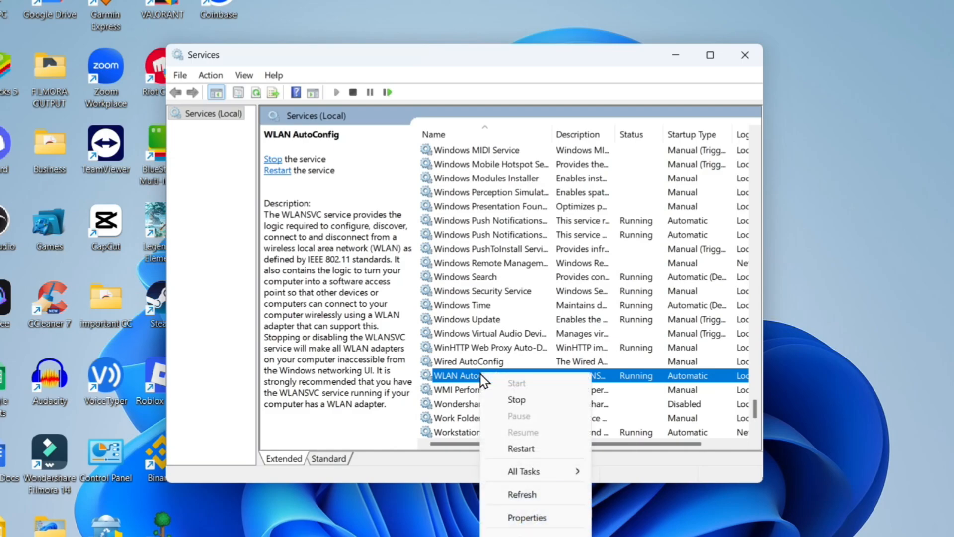
{"action": "mouse_move", "coordinate": [520, 448]}
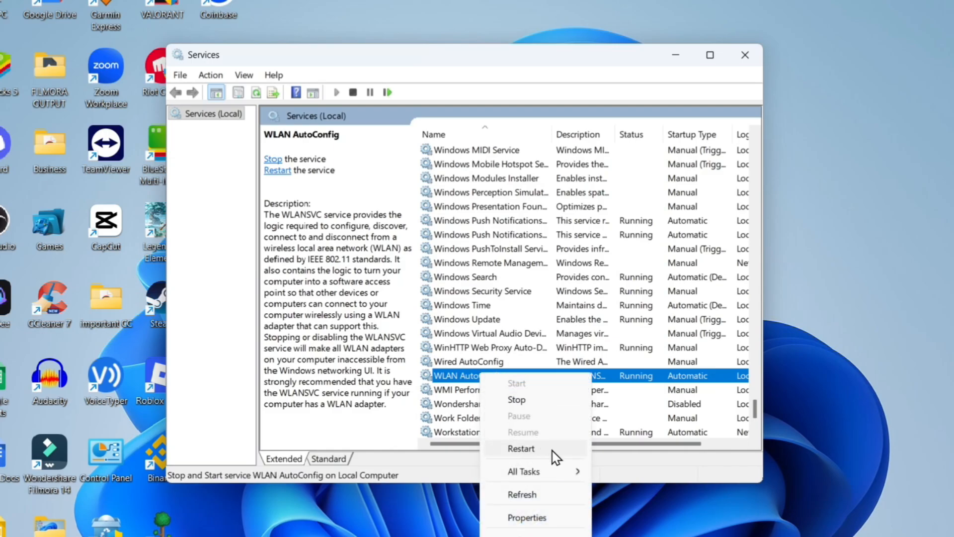
{"action": "mouse_move", "coordinate": [487, 325]}
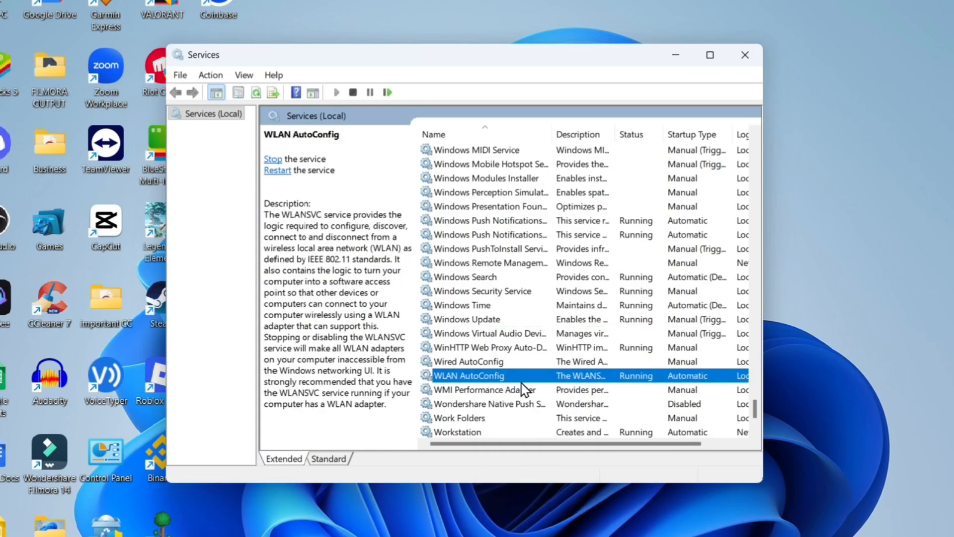
{"action": "scroll", "scroll_direction": "down", "scroll_amount": 3}
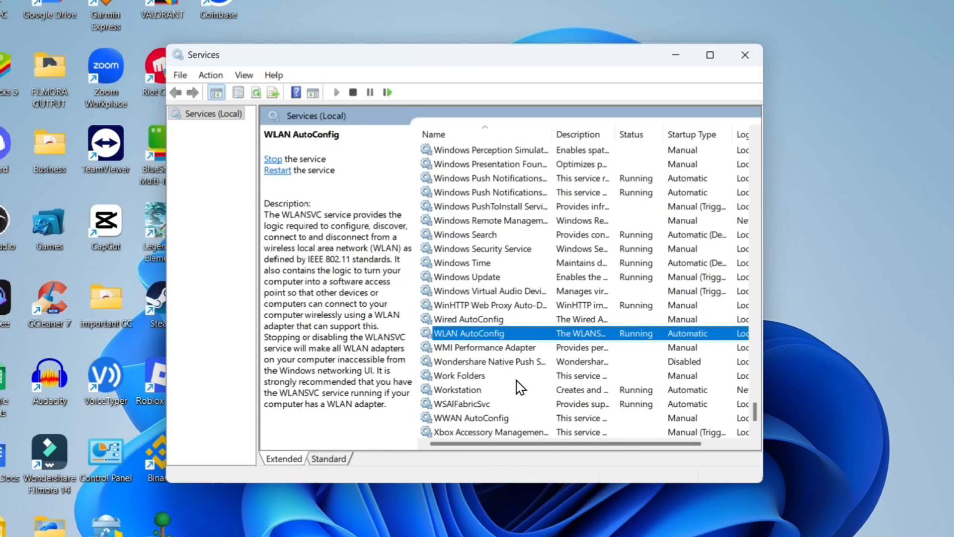
{"action": "scroll", "scroll_direction": "down", "scroll_amount": 3}
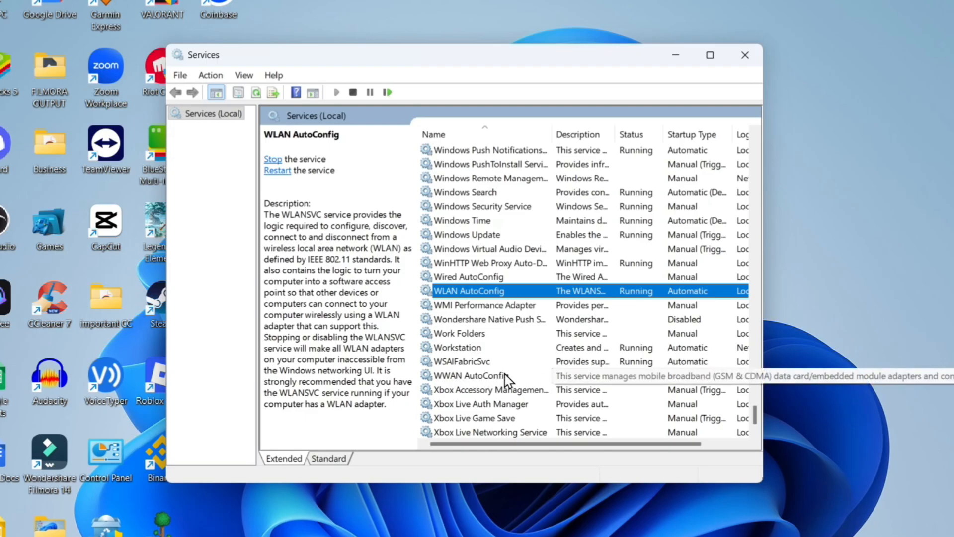
{"action": "left_click", "coordinate": [471, 376]}
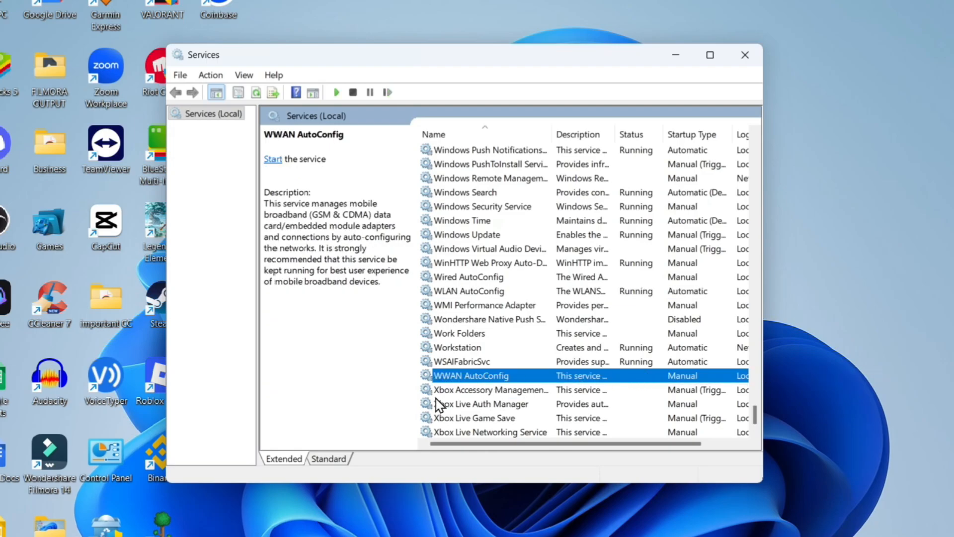
{"action": "mouse_move", "coordinate": [531, 384]}
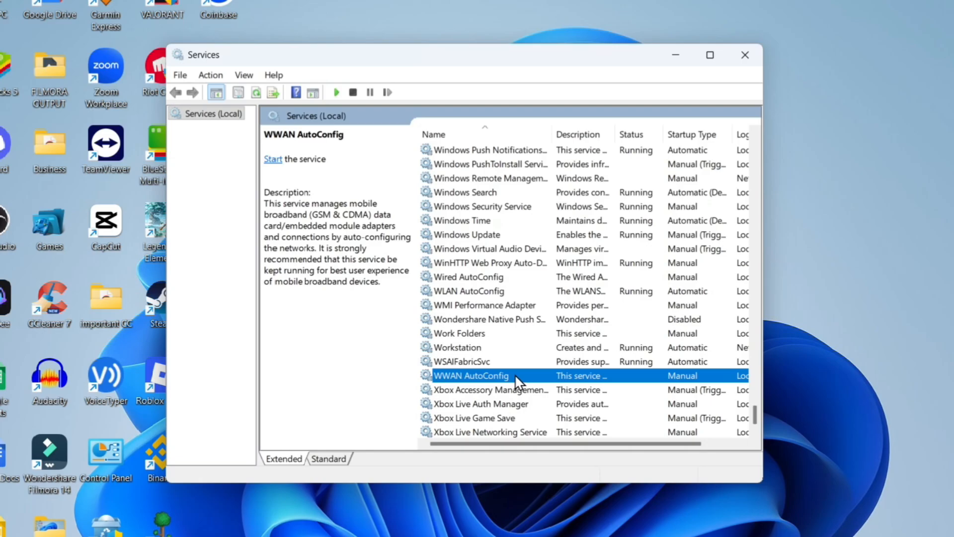
{"action": "mouse_move", "coordinate": [500, 383]}
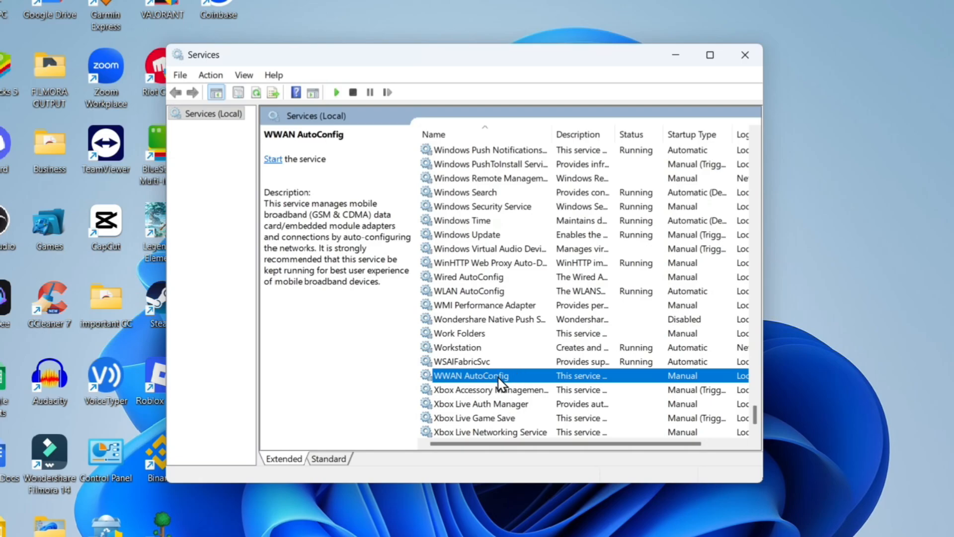
{"action": "double_click", "coordinate": [470, 376]}
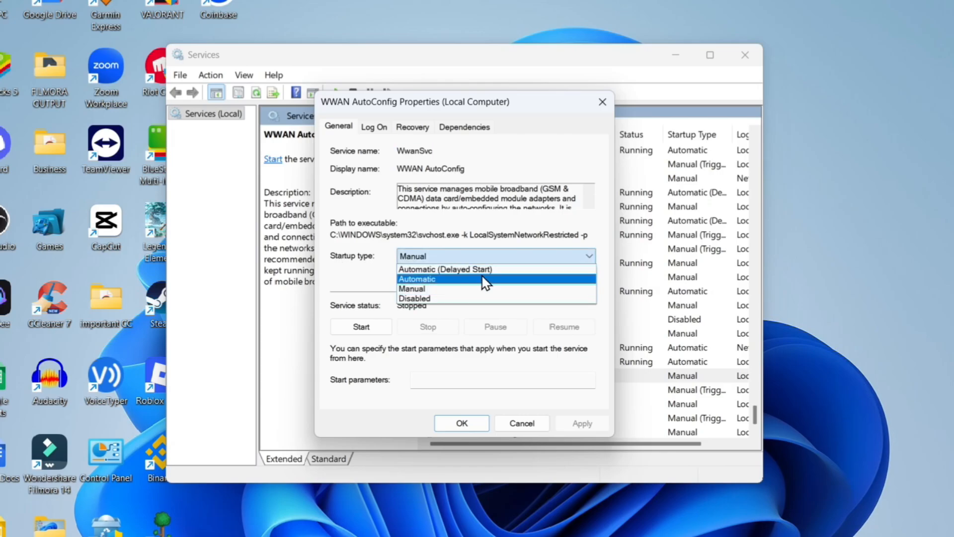
{"action": "left_click", "coordinate": [416, 279]}
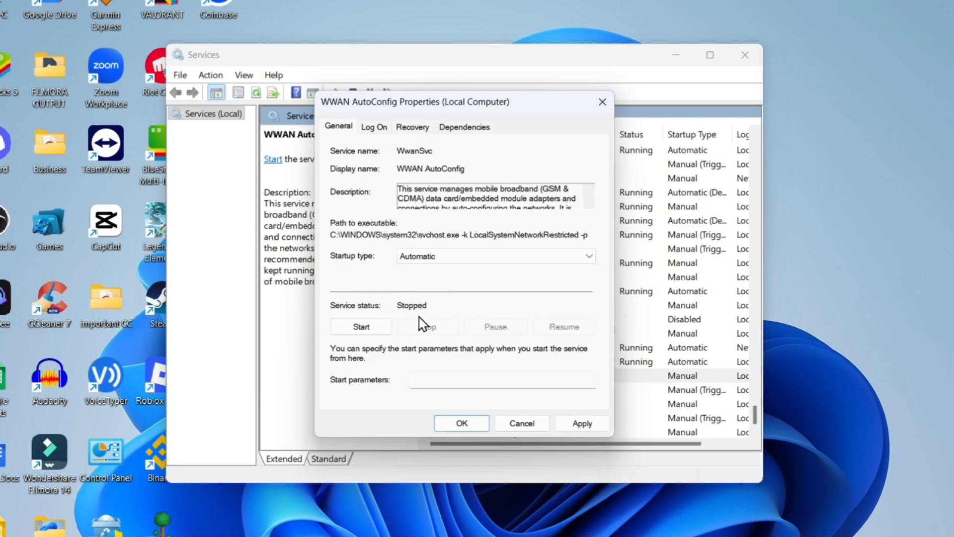
{"action": "mouse_move", "coordinate": [435, 321]}
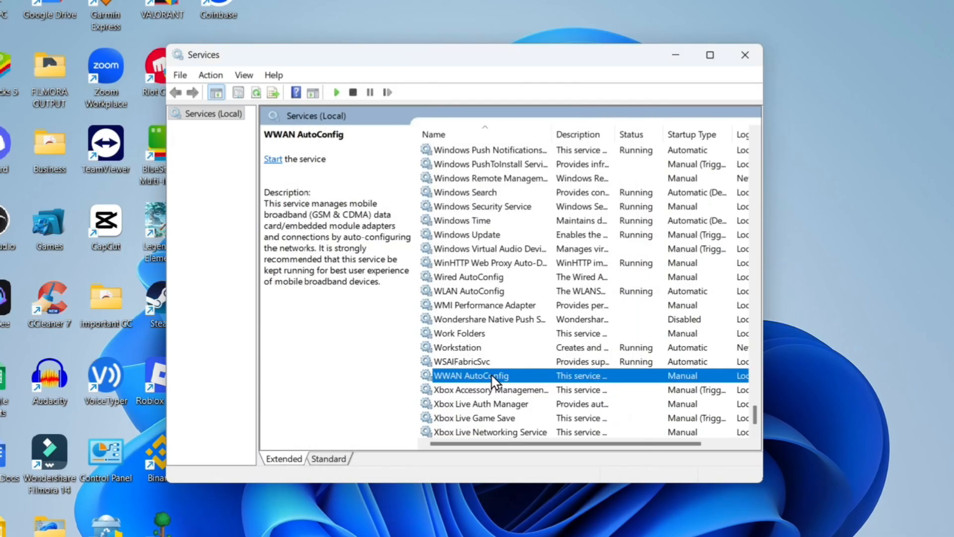
{"action": "right_click", "coordinate": [470, 376]}
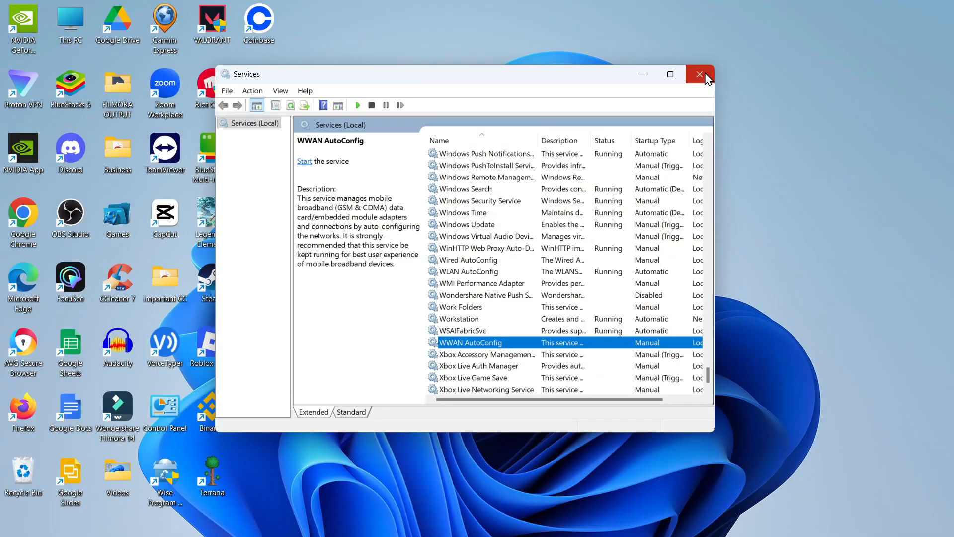
Step: Close Services and launch Device Manager via a taskbar search for 'device manager'
{"action": "left_click", "coordinate": [698, 74]}
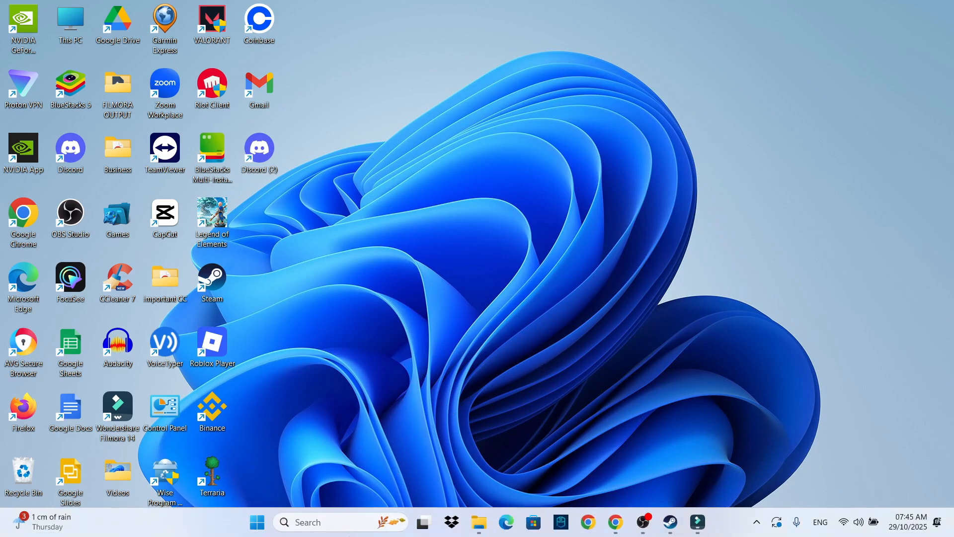
{"action": "left_click", "coordinate": [321, 522]}
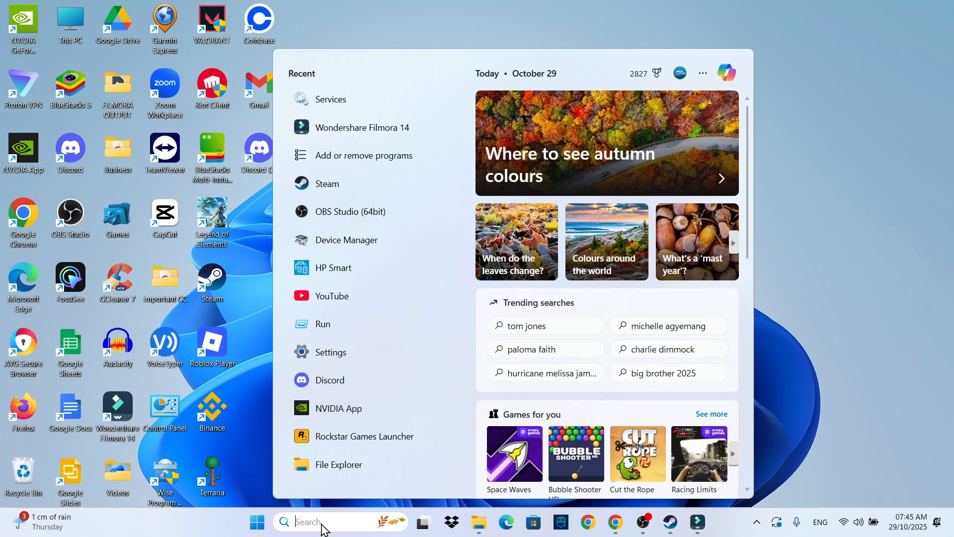
{"action": "type", "text": "device manager"}
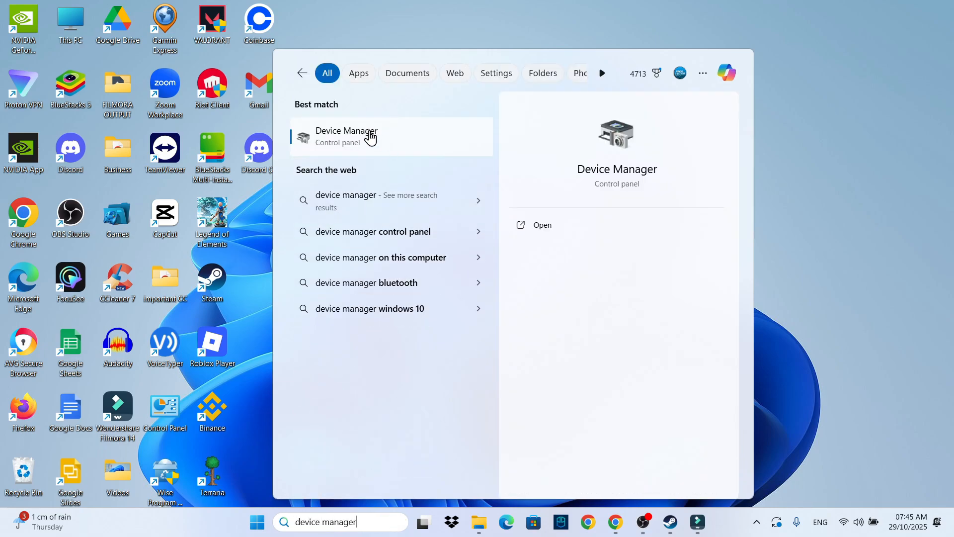
{"action": "left_click", "coordinate": [346, 136]}
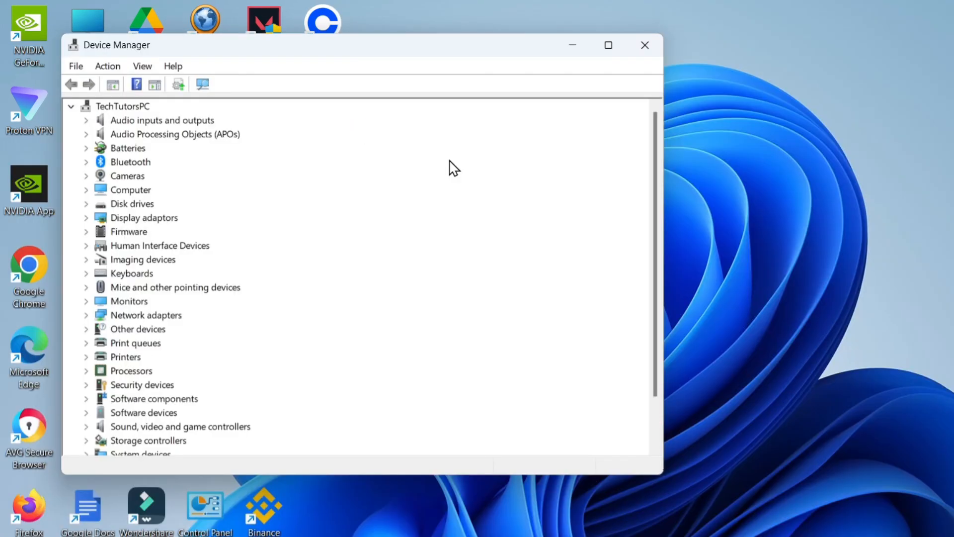
{"action": "mouse_move", "coordinate": [129, 232]}
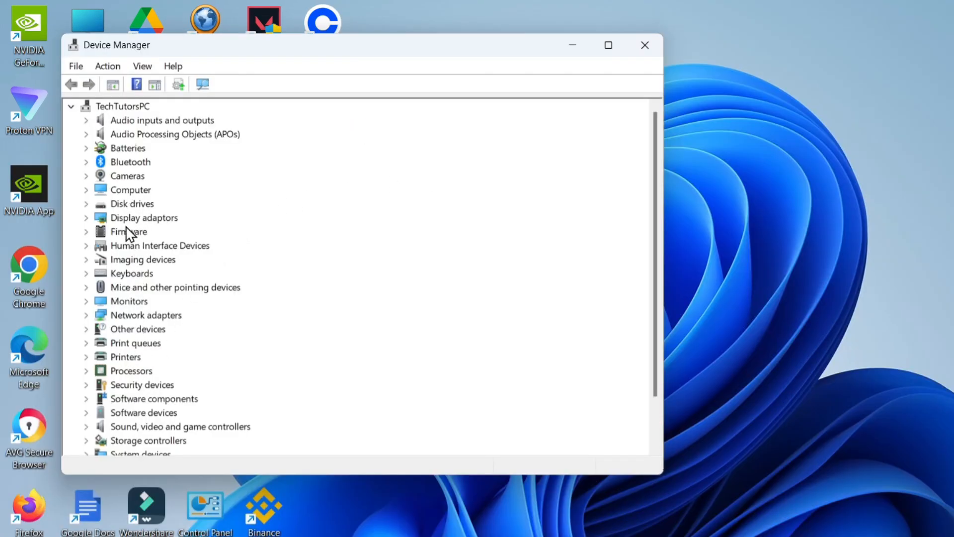
Step: Expand Network adapters and disable the Killer Wi-Fi 6 AX1650i adapter from its context menu
{"action": "left_click", "coordinate": [145, 315]}
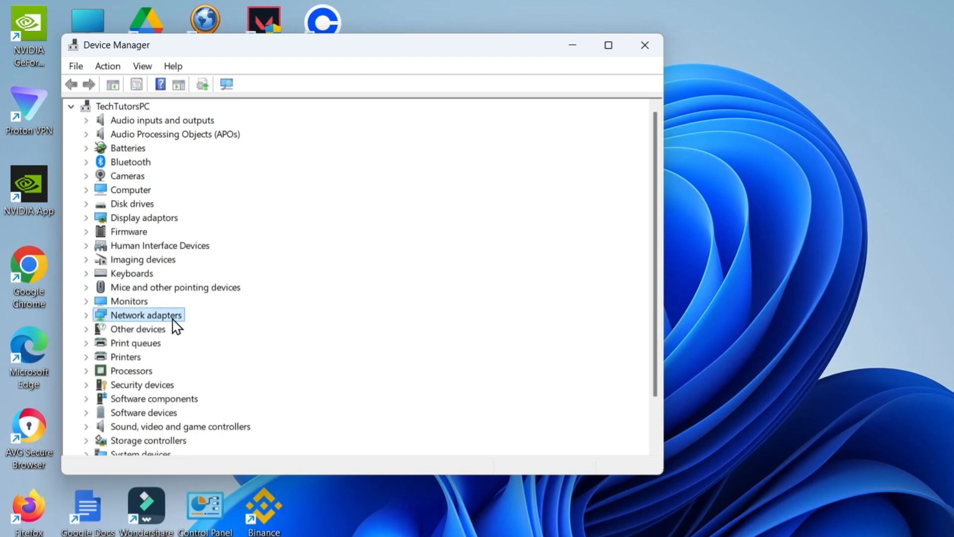
{"action": "mouse_move", "coordinate": [100, 327]}
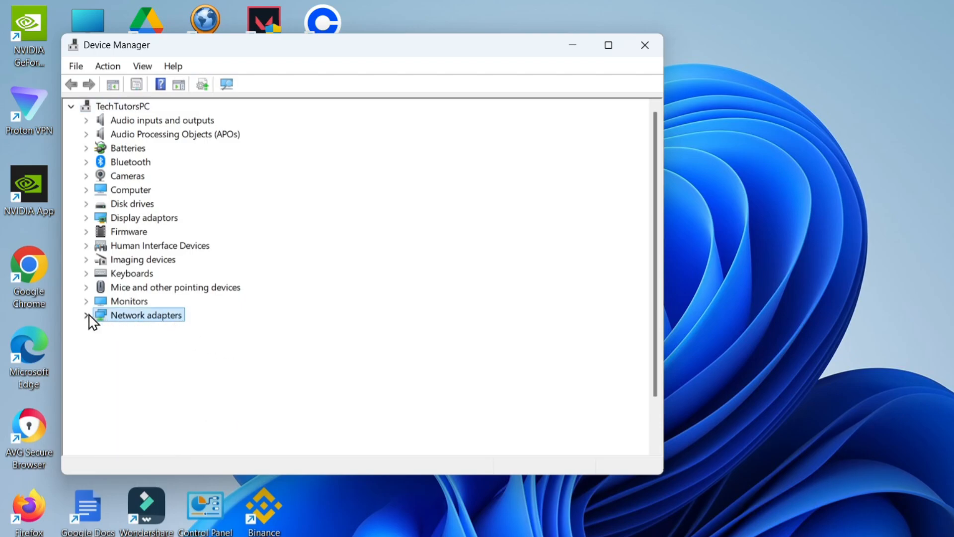
{"action": "left_click", "coordinate": [85, 315]}
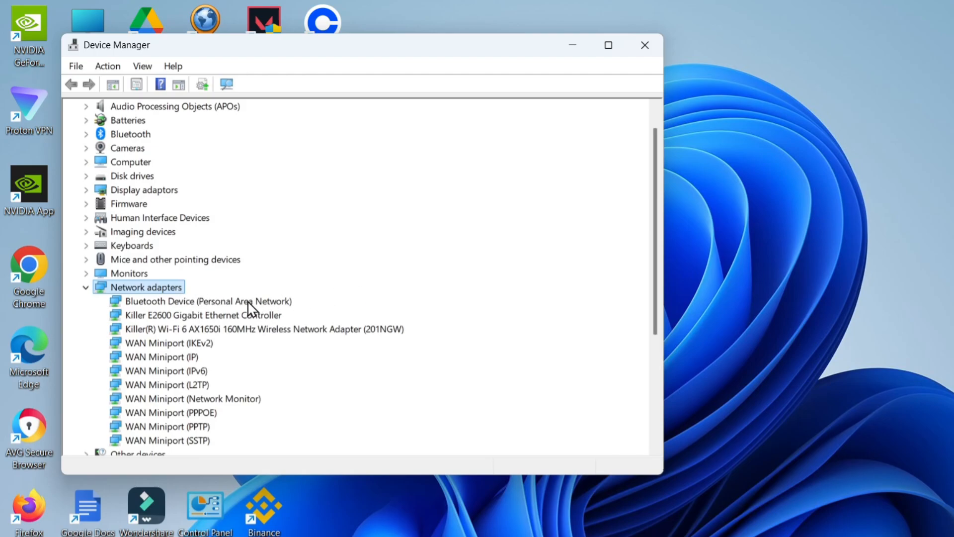
{"action": "mouse_move", "coordinate": [215, 338]}
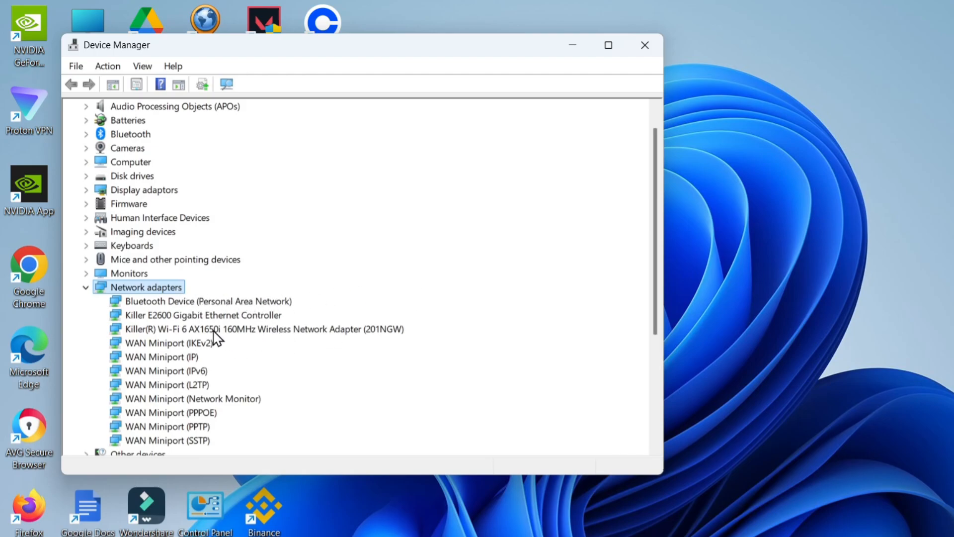
{"action": "left_click", "coordinate": [256, 329]}
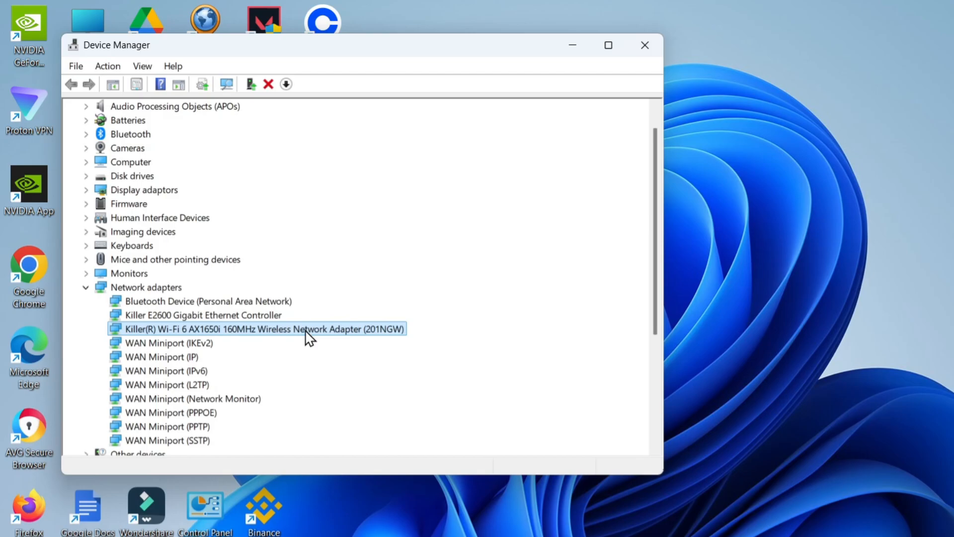
{"action": "mouse_move", "coordinate": [387, 365]}
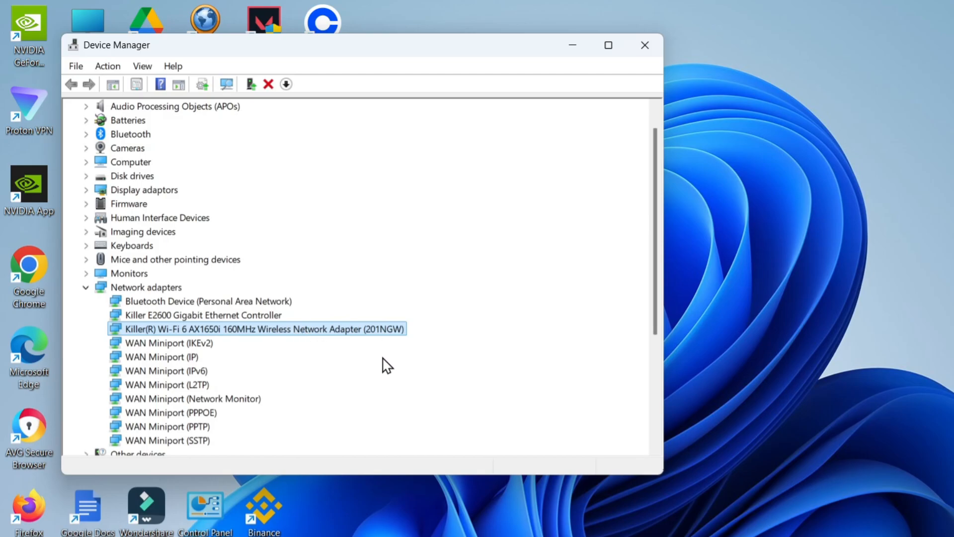
{"action": "mouse_move", "coordinate": [167, 347]}
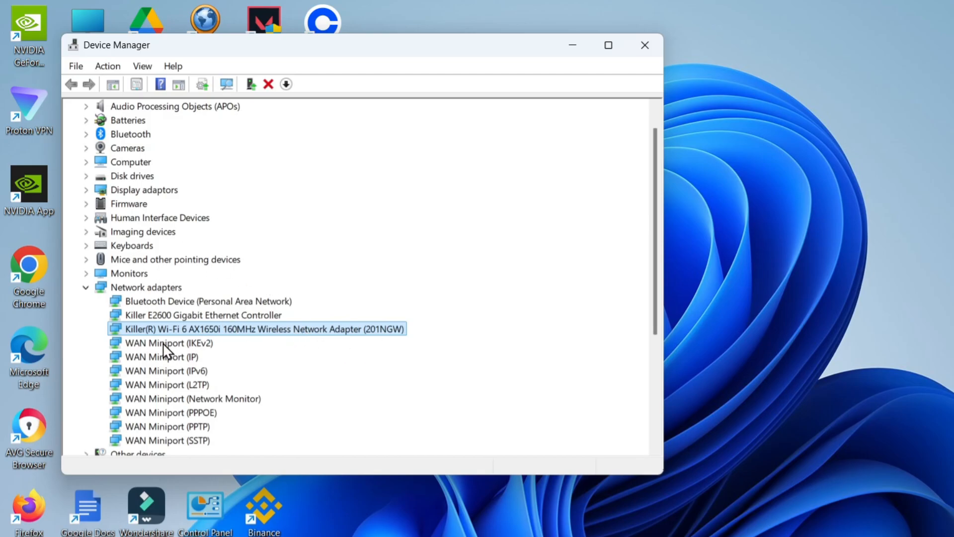
{"action": "mouse_move", "coordinate": [245, 338]}
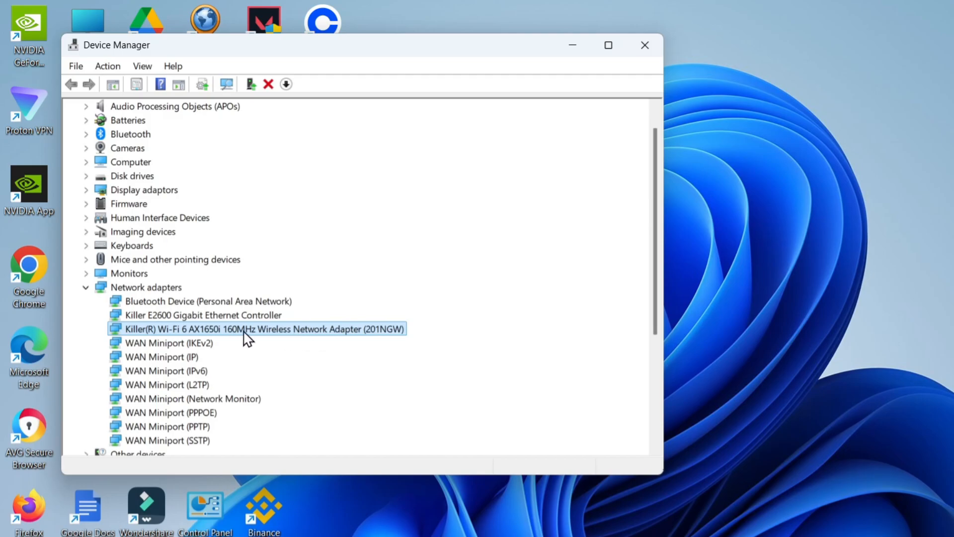
{"action": "mouse_move", "coordinate": [248, 292]}
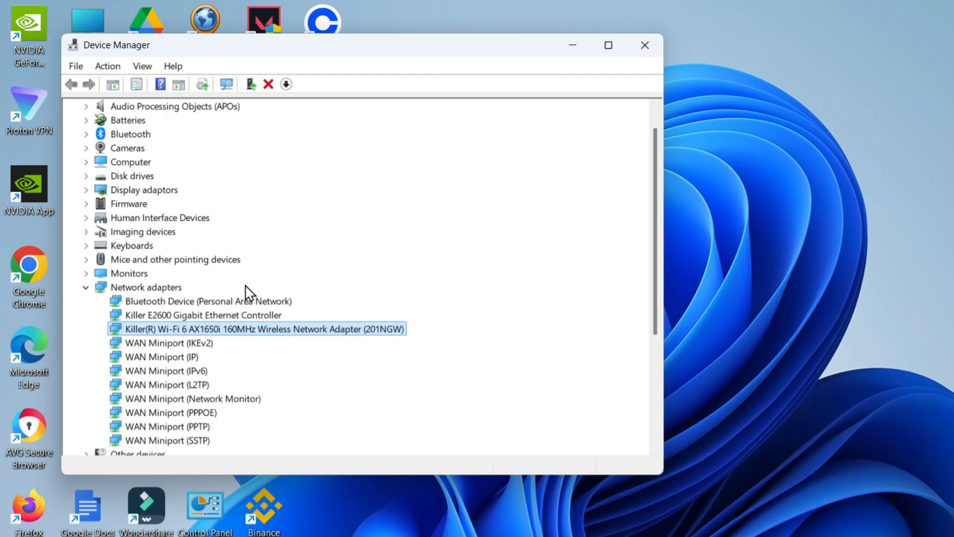
{"action": "mouse_move", "coordinate": [222, 333]}
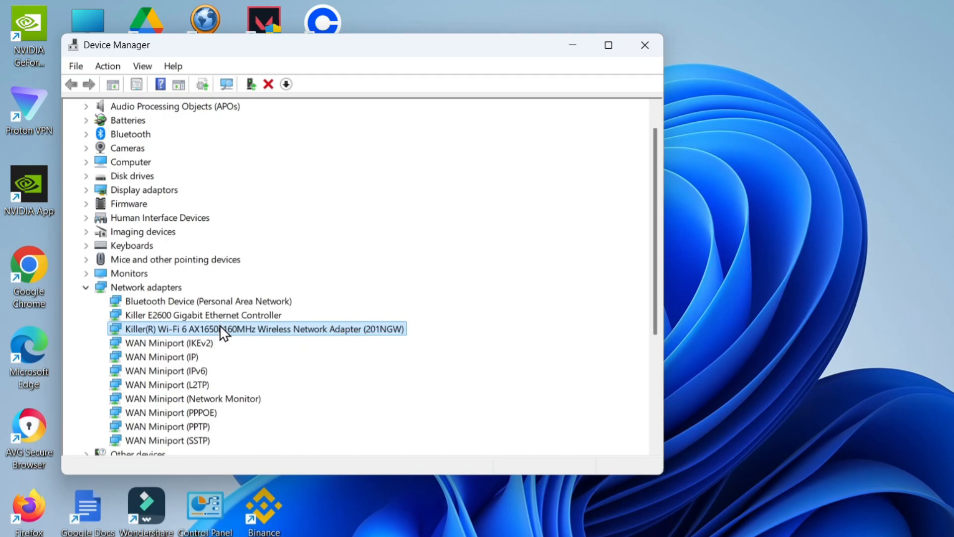
{"action": "right_click", "coordinate": [218, 329]}
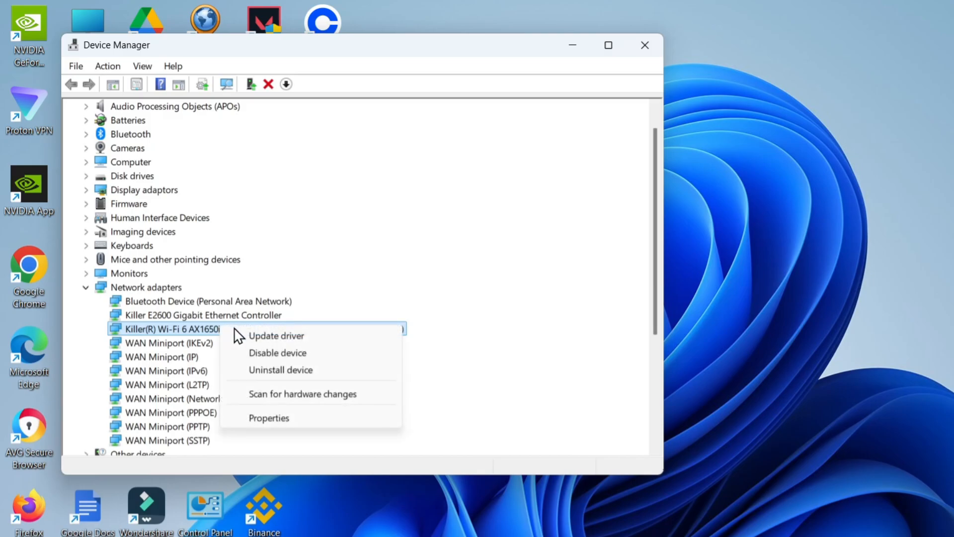
{"action": "mouse_move", "coordinate": [311, 356]}
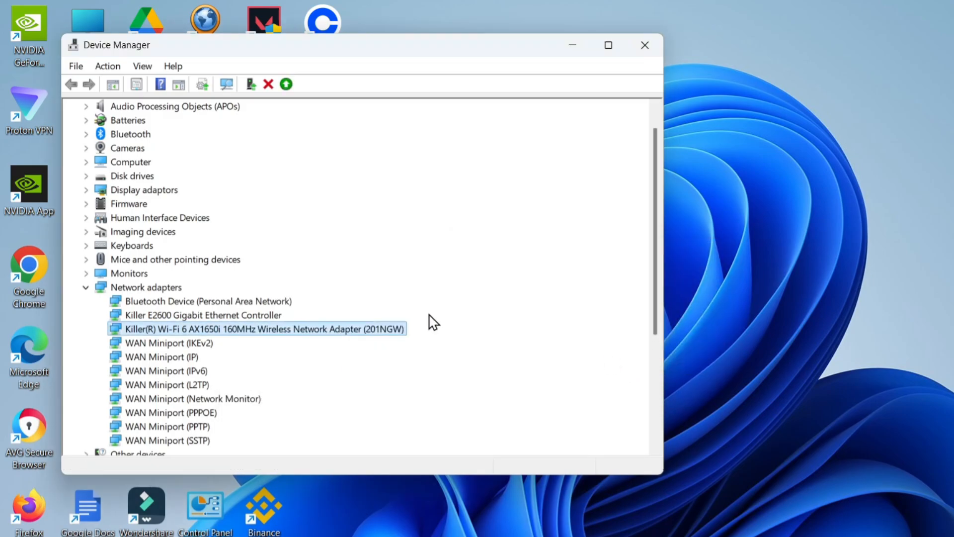
{"action": "scroll", "scroll_direction": "up", "scroll_amount": 3}
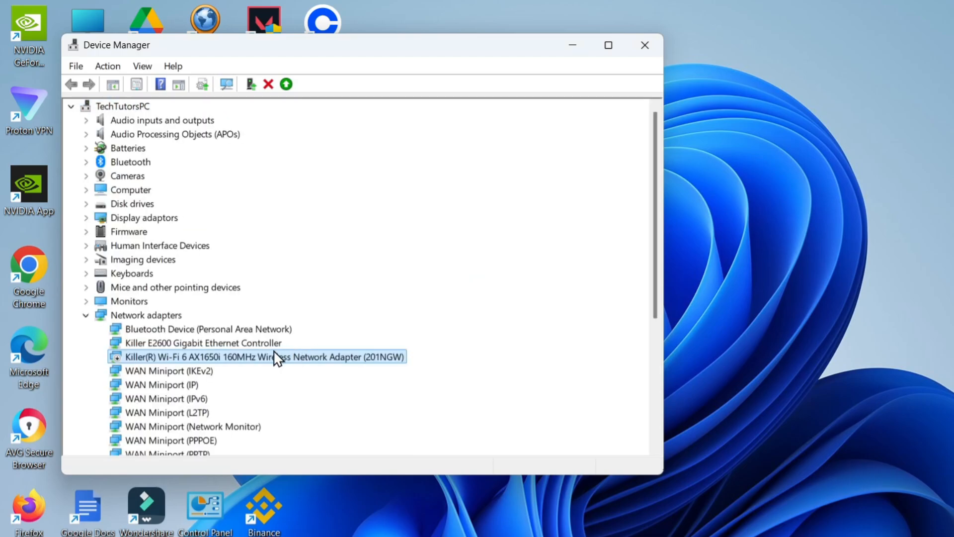
{"action": "mouse_move", "coordinate": [270, 359]}
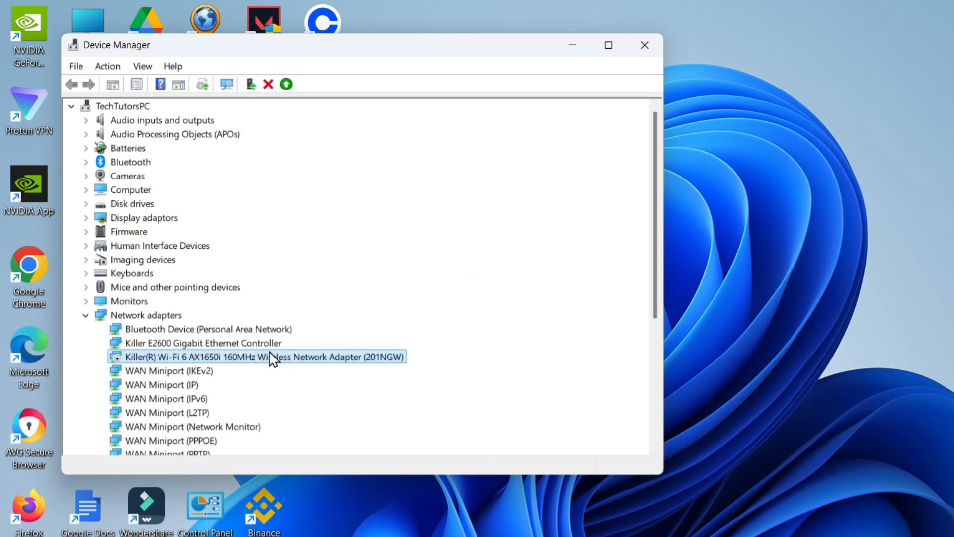
Step: Re-enable the Killer Wi-Fi 6 adapter and bring up its actions again
{"action": "right_click", "coordinate": [255, 355]}
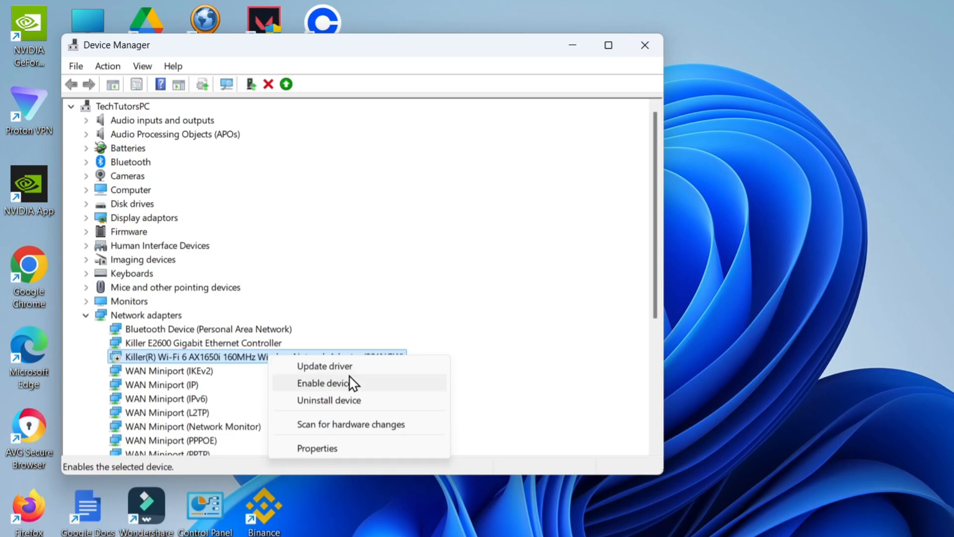
{"action": "left_click", "coordinate": [327, 382]}
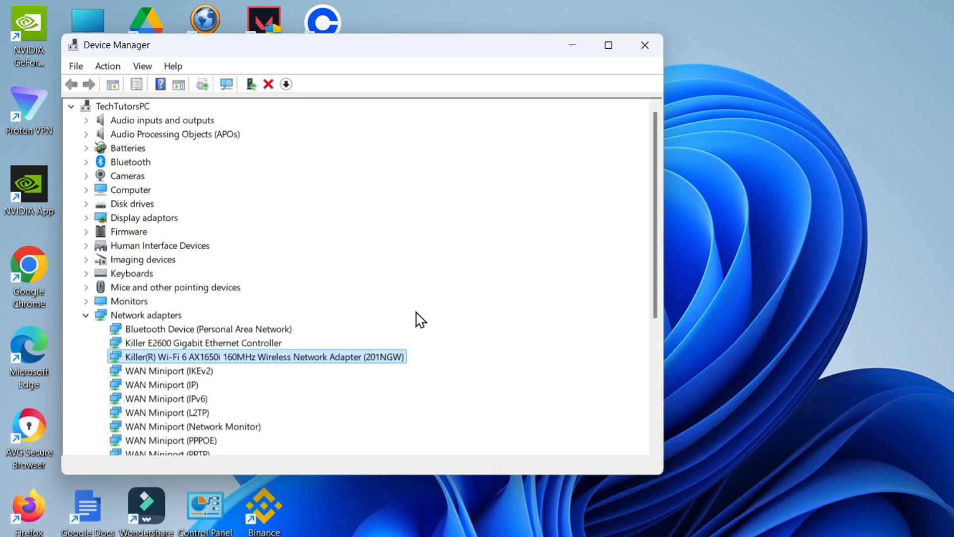
{"action": "mouse_move", "coordinate": [339, 365]}
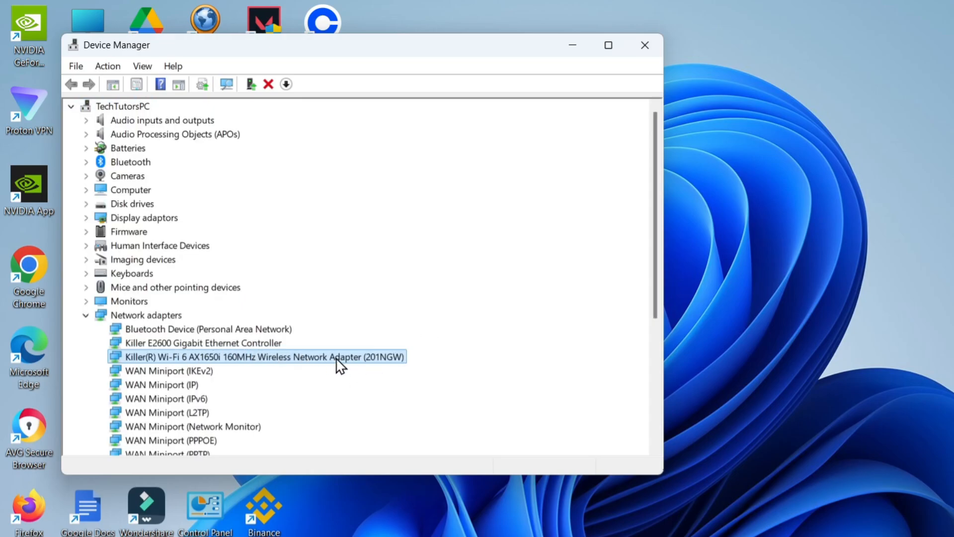
{"action": "right_click", "coordinate": [255, 356]}
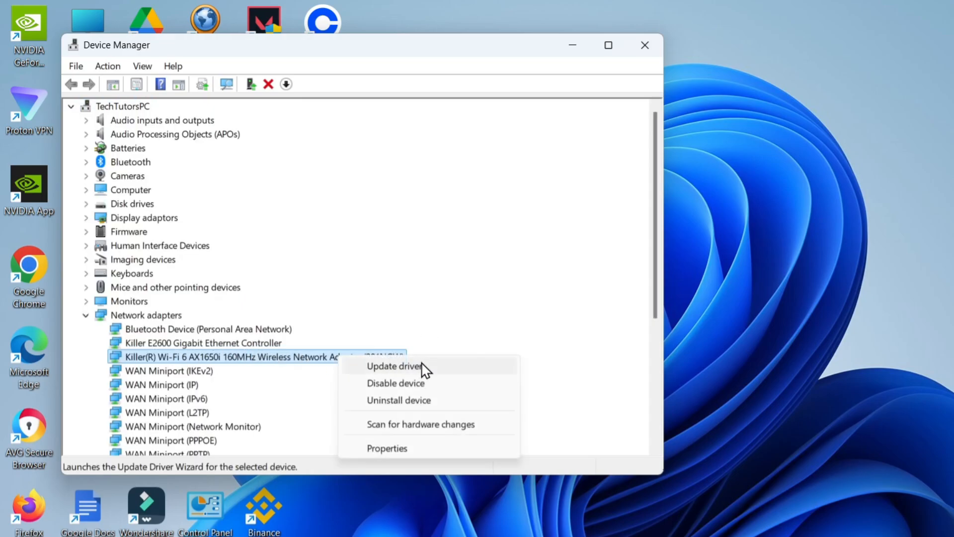
Step: Run the Wi-Fi driver update check, dismiss its 'best driver already installed' result and close Device Manager
{"action": "left_click", "coordinate": [396, 366]}
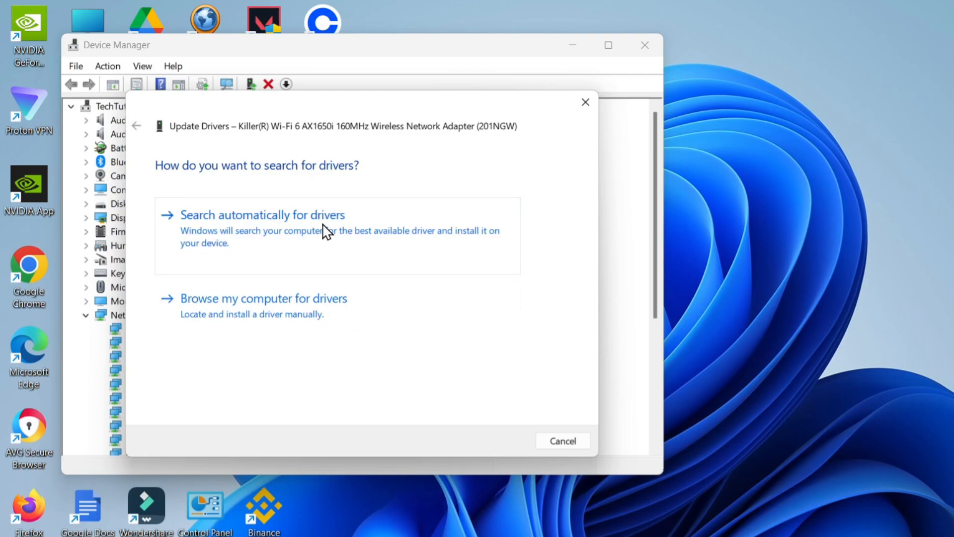
{"action": "left_click", "coordinate": [262, 215]}
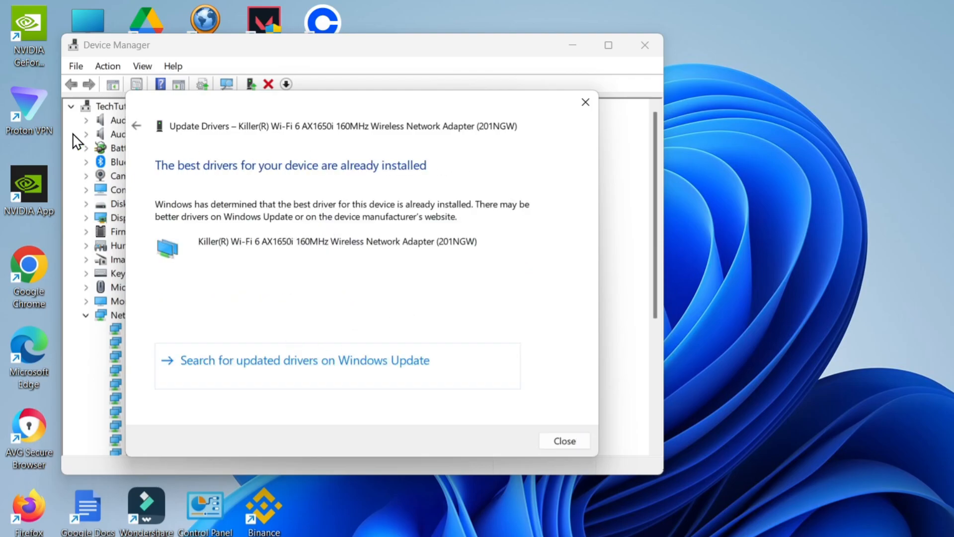
{"action": "mouse_move", "coordinate": [378, 146]}
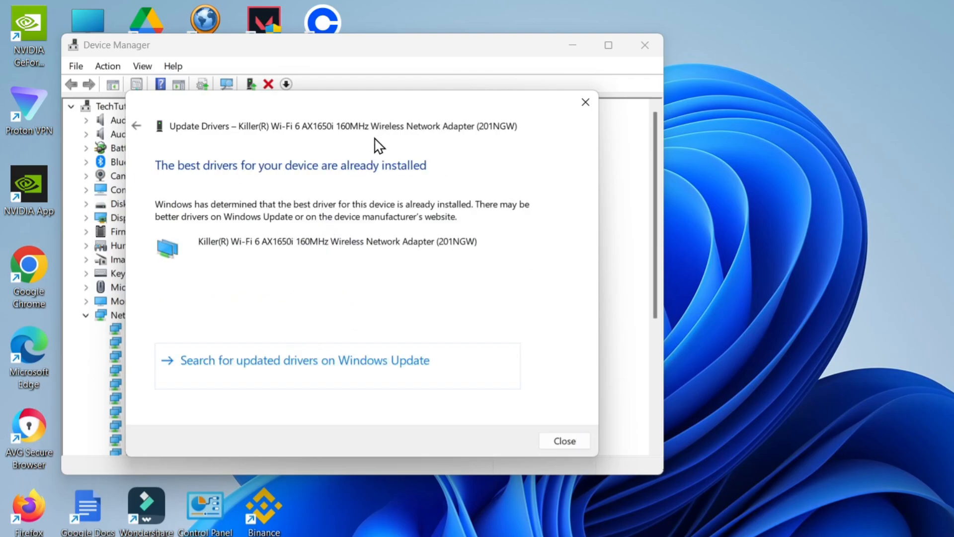
{"action": "mouse_move", "coordinate": [572, 440]}
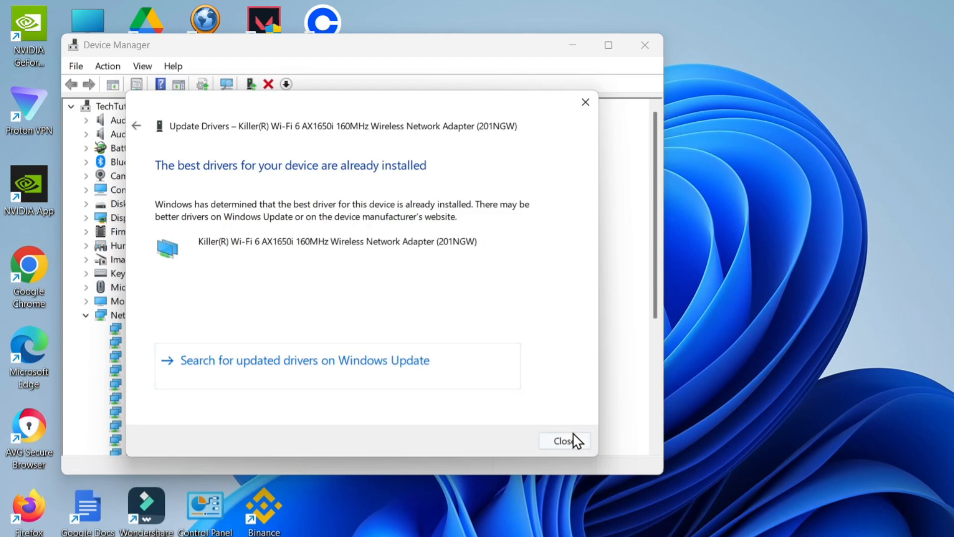
{"action": "left_click", "coordinate": [560, 440]}
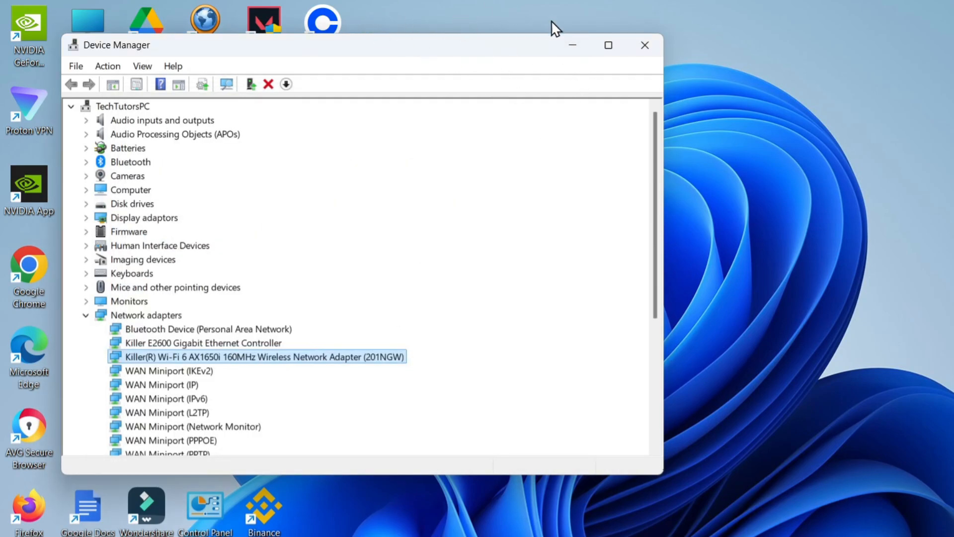
{"action": "left_click", "coordinate": [644, 45]}
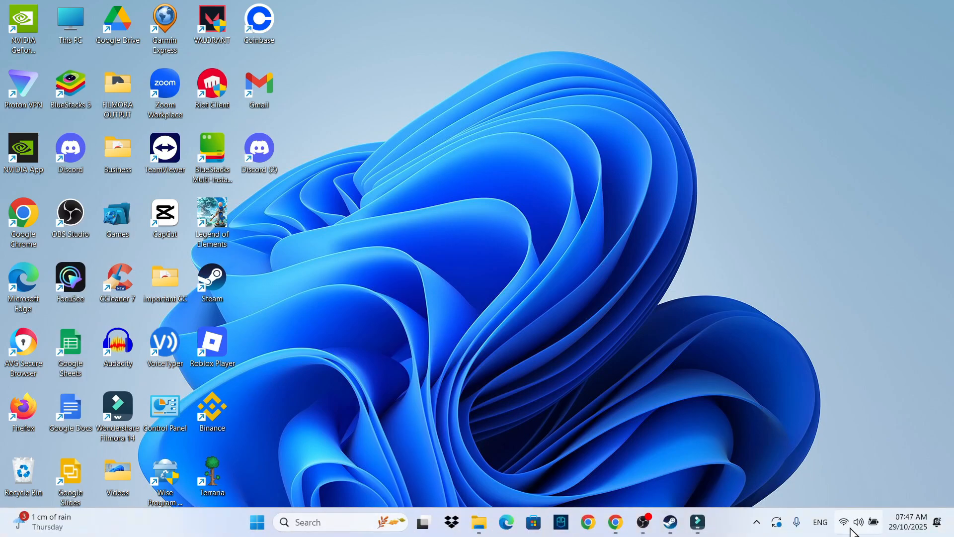
{"action": "mouse_move", "coordinate": [843, 522]}
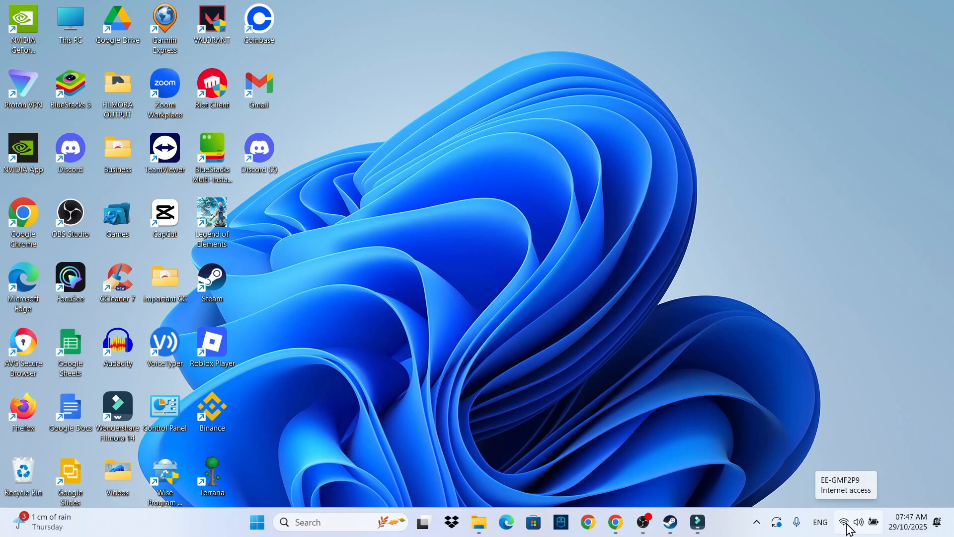
{"action": "mouse_move", "coordinate": [724, 281]}
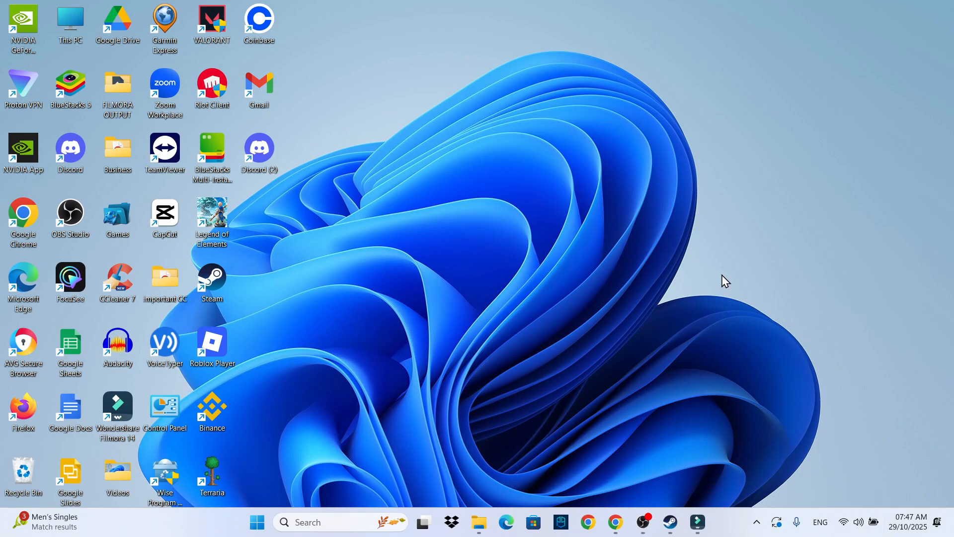
{"action": "mouse_move", "coordinate": [443, 250]}
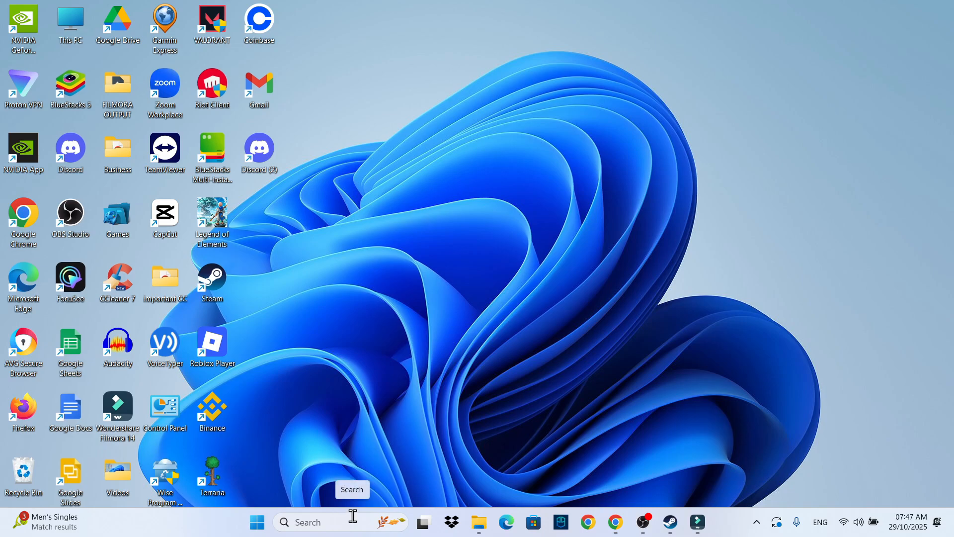
{"action": "type", "text": "settings"}
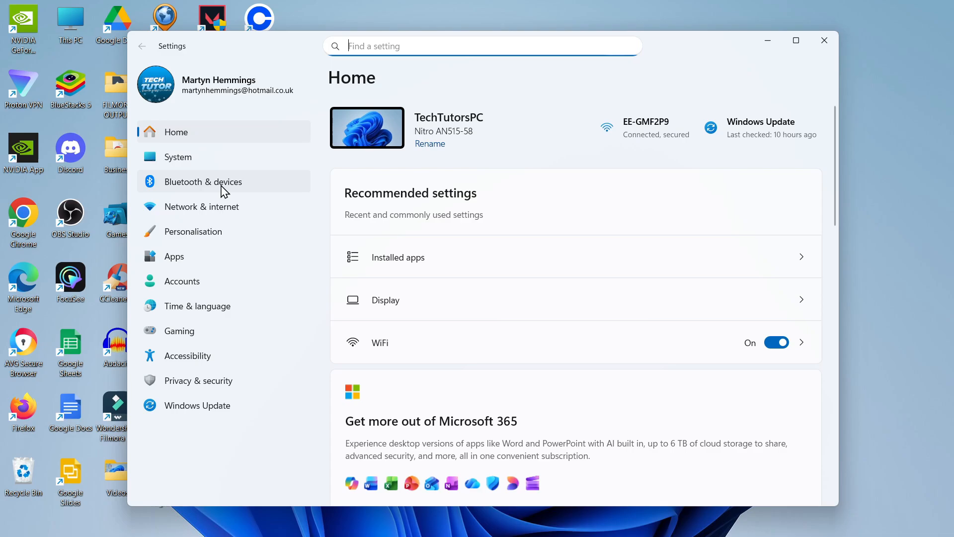
{"action": "mouse_move", "coordinate": [238, 210]}
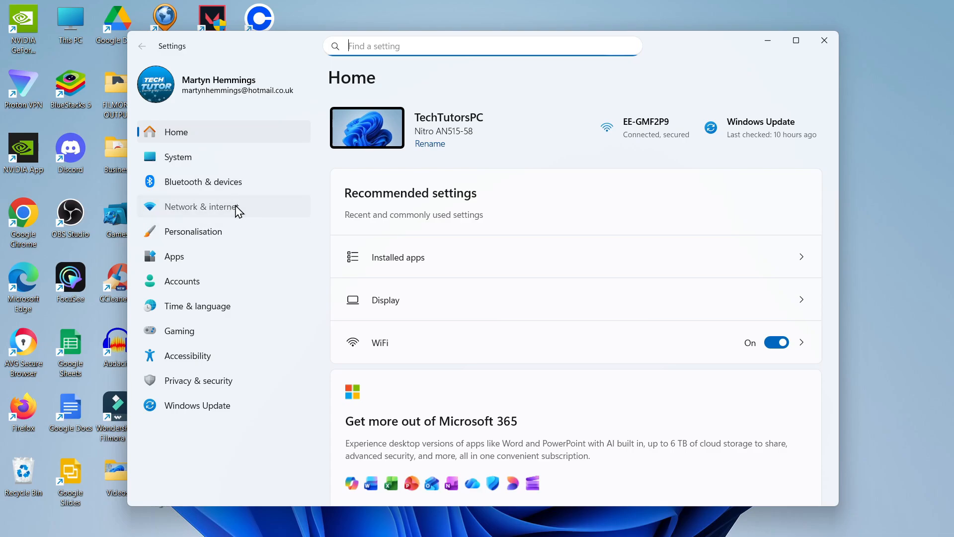
Step: Go to Network & internet, then Advanced network settings, and reach the Network reset page
{"action": "left_click", "coordinate": [202, 206]}
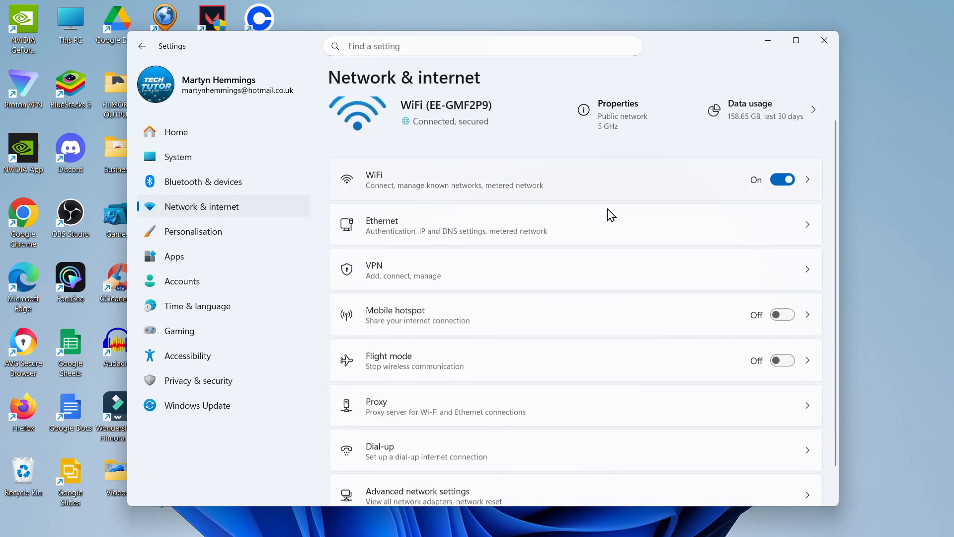
{"action": "scroll", "scroll_direction": "up", "scroll_amount": 3}
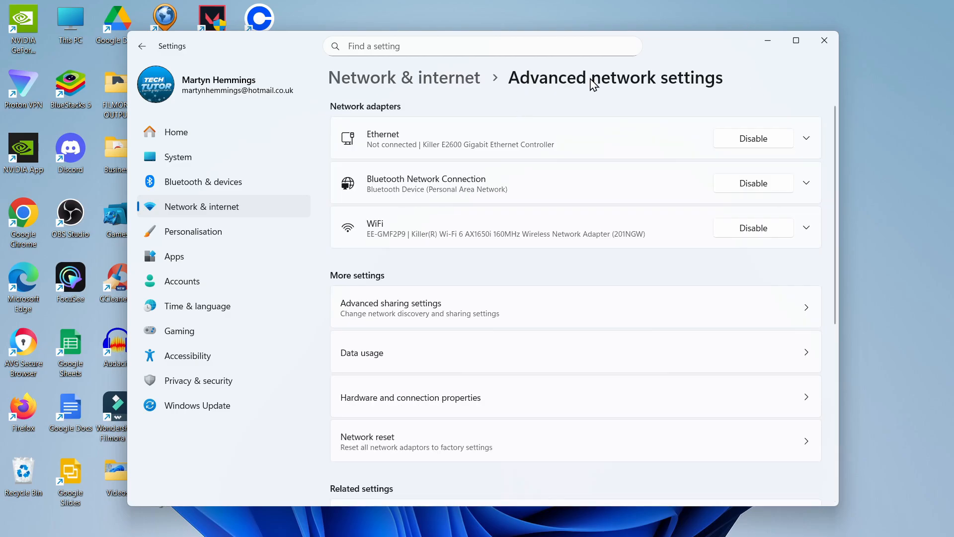
{"action": "scroll", "scroll_direction": "down", "scroll_amount": 3}
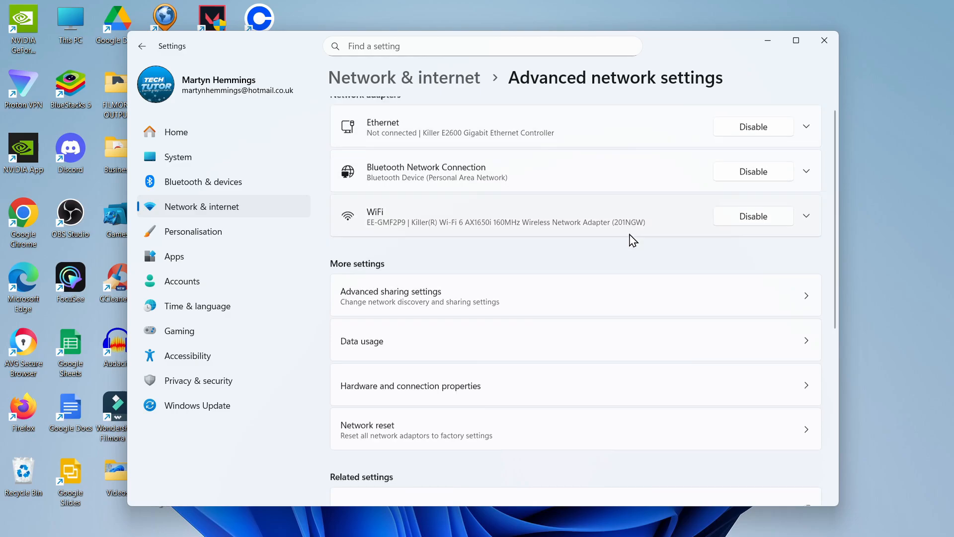
{"action": "scroll", "scroll_direction": "up", "scroll_amount": 3}
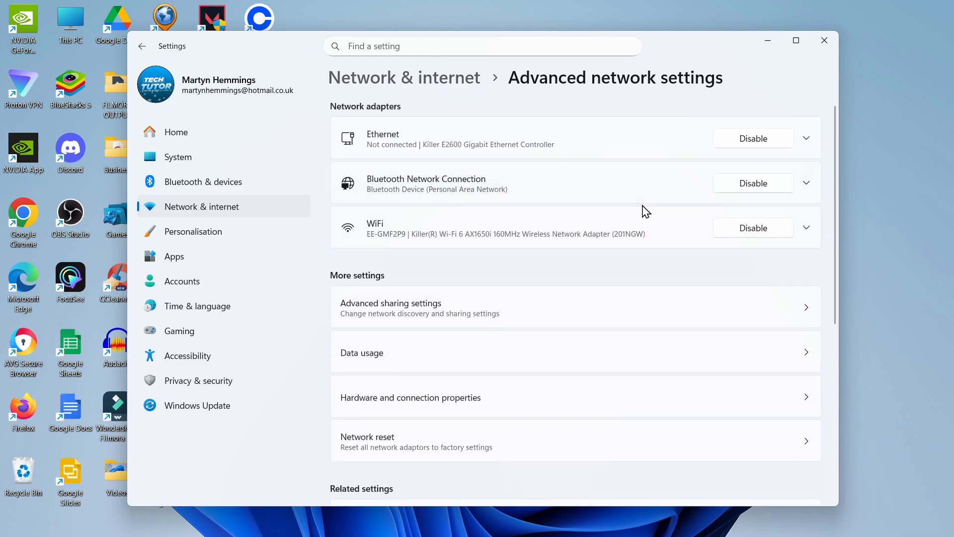
{"action": "mouse_move", "coordinate": [520, 298]}
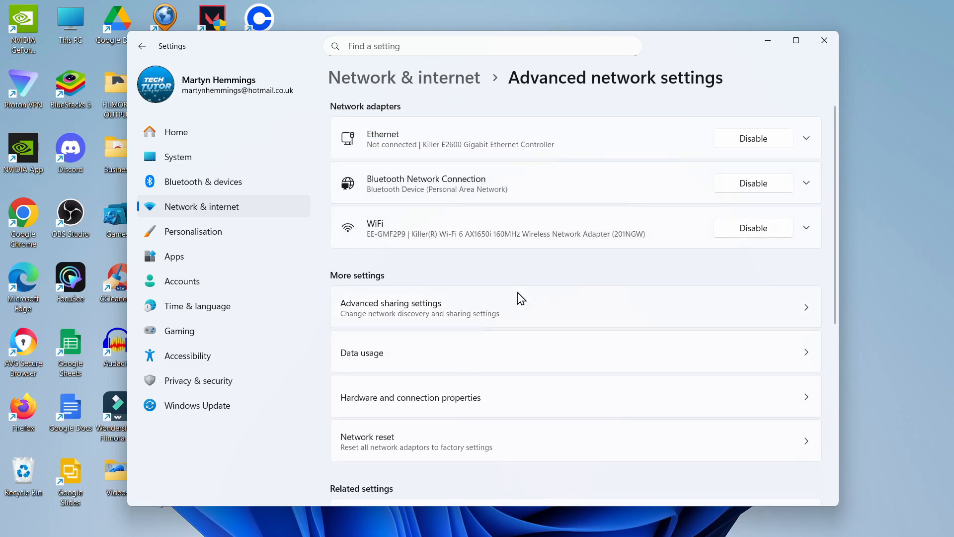
{"action": "mouse_move", "coordinate": [456, 435]}
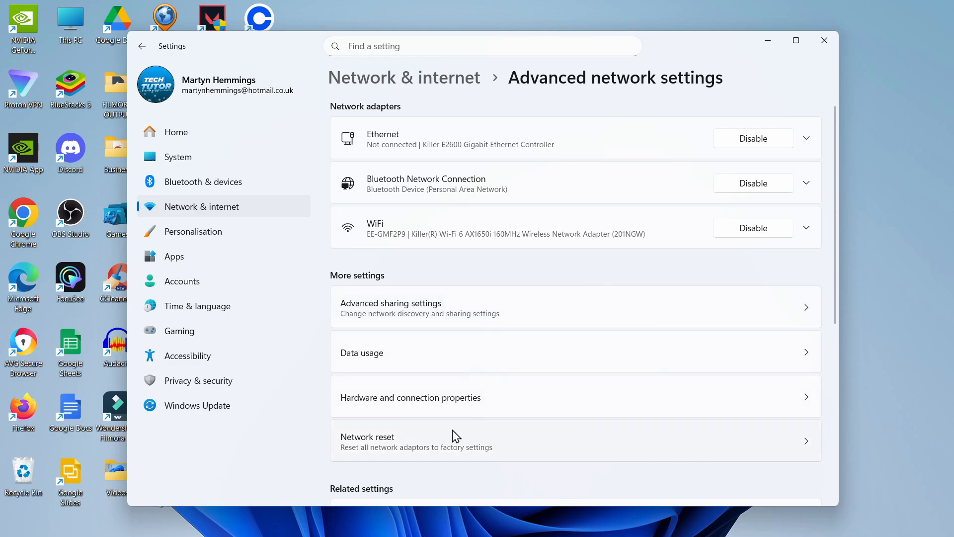
{"action": "left_click", "coordinate": [368, 441]}
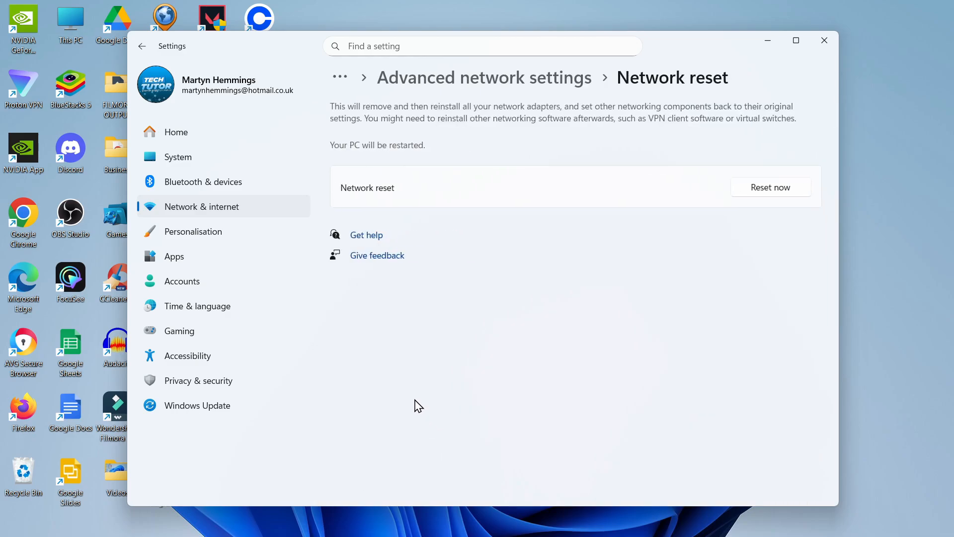
{"action": "mouse_move", "coordinate": [779, 216]}
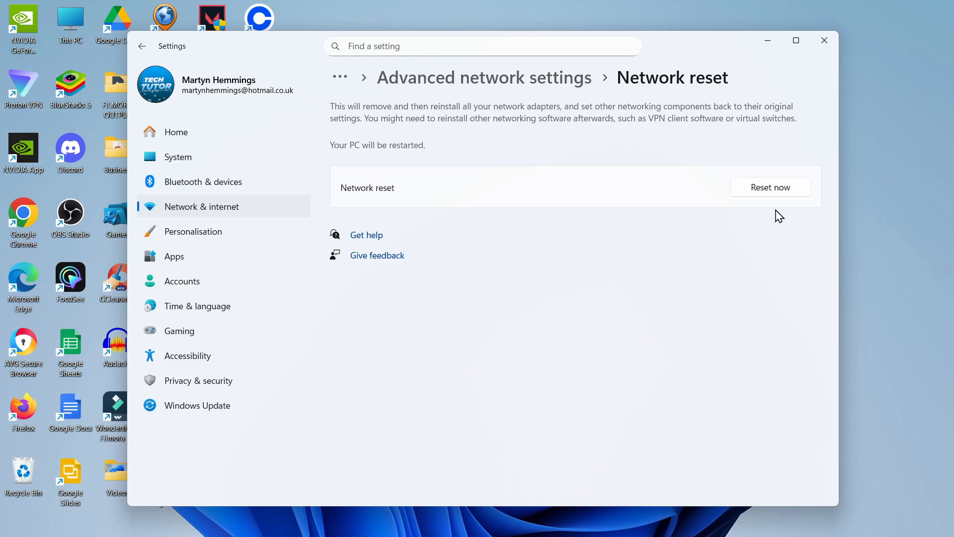
Step: Start the network reset with Reset now
{"action": "left_click", "coordinate": [769, 187]}
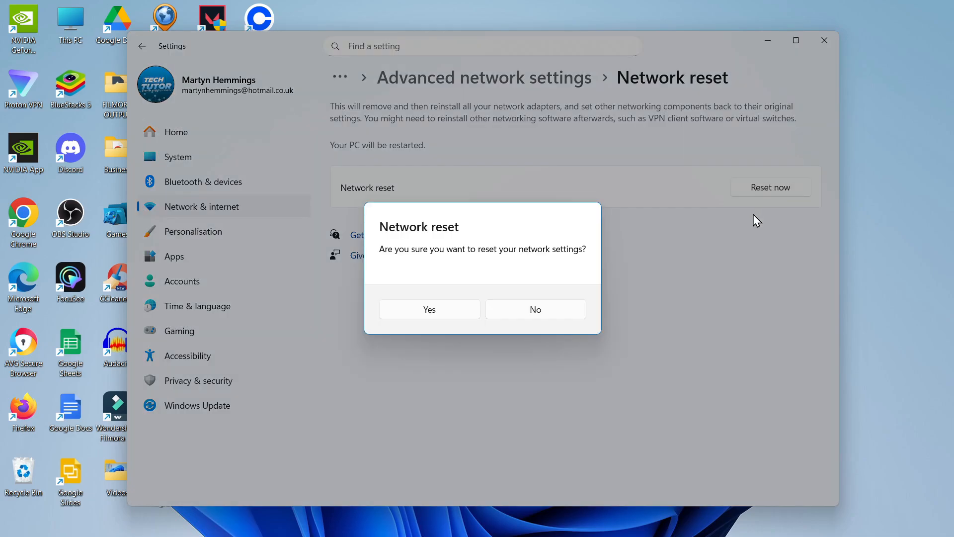
{"action": "mouse_move", "coordinate": [429, 309]}
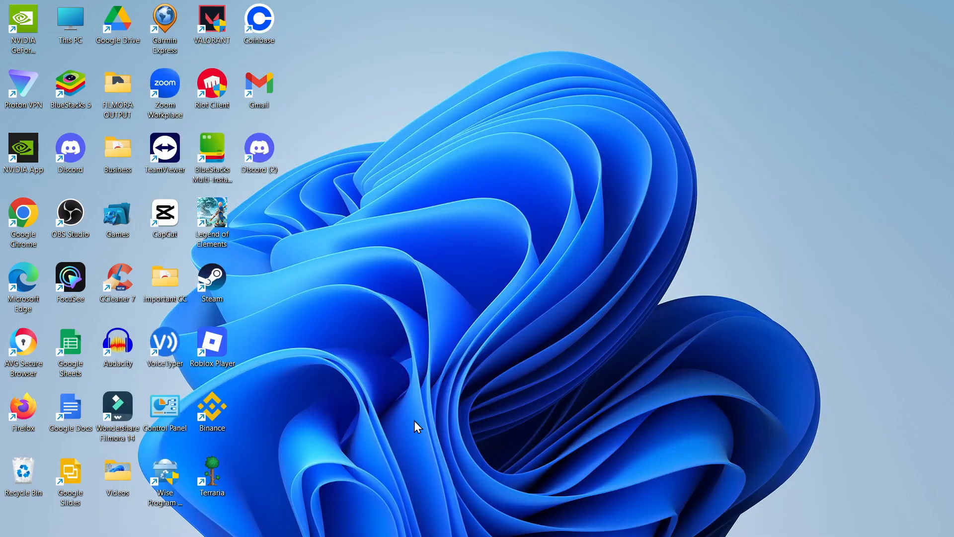
{"action": "mouse_move", "coordinate": [544, 467]}
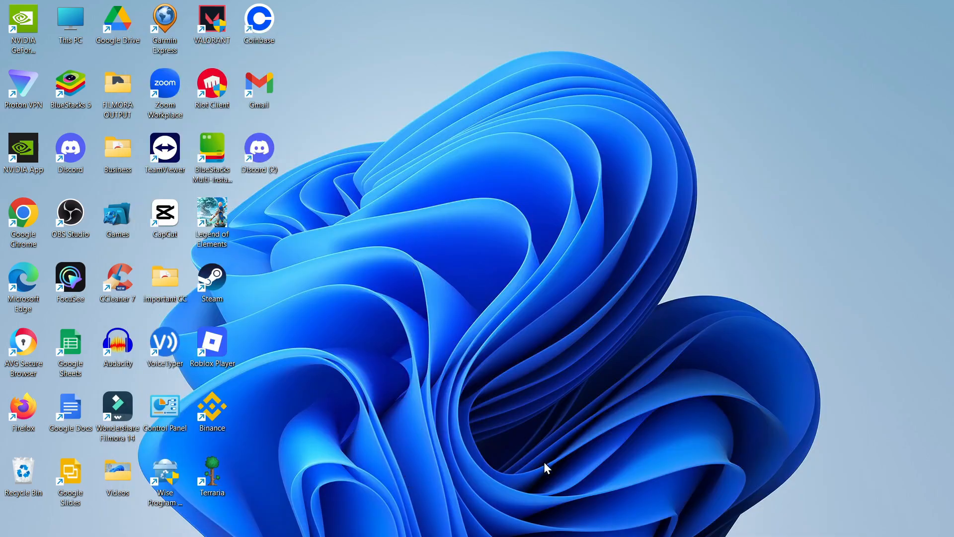
{"action": "mouse_move", "coordinate": [846, 534]}
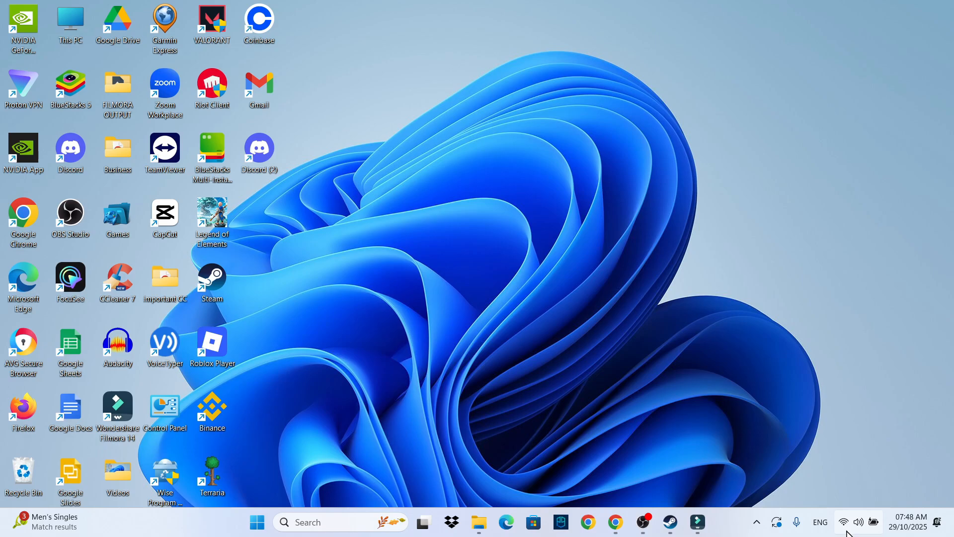
{"action": "mouse_move", "coordinate": [737, 207]}
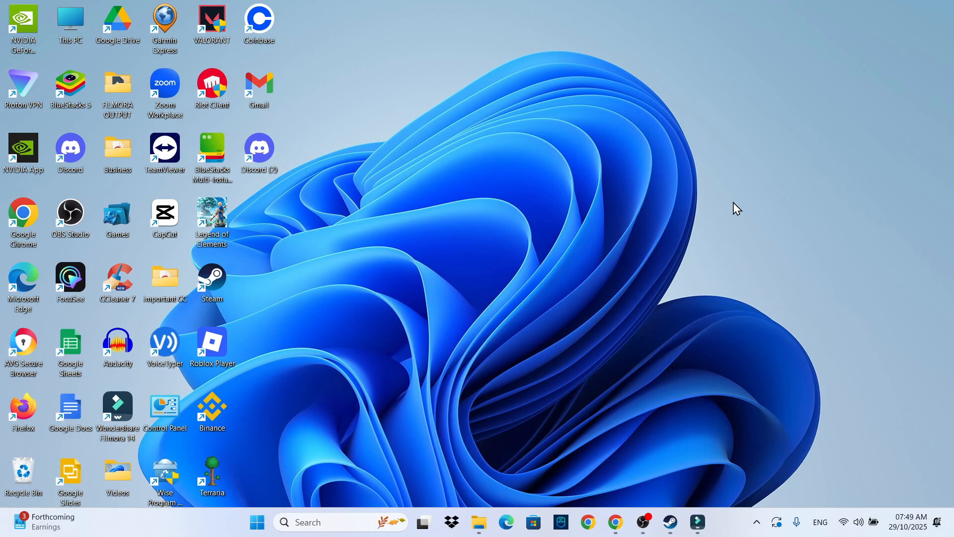
{"action": "mouse_move", "coordinate": [257, 522]}
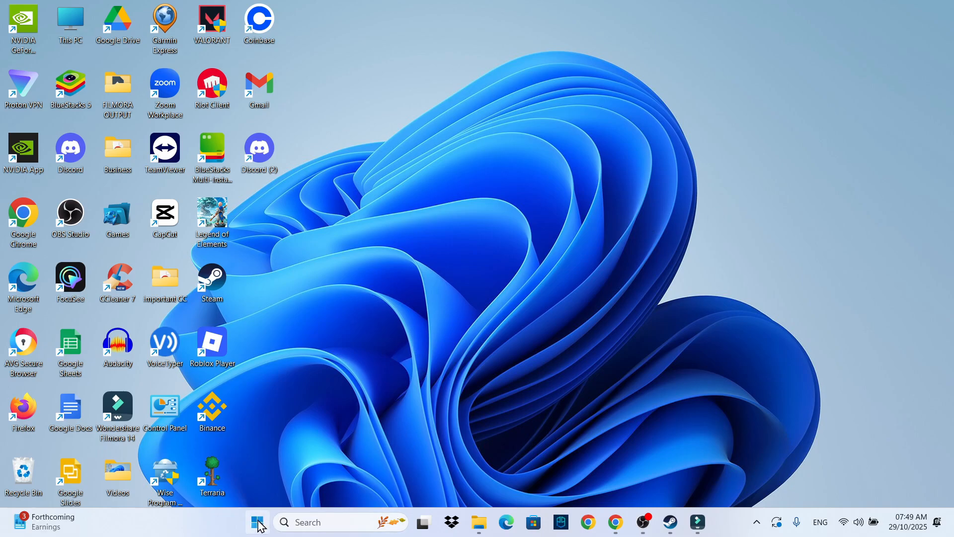
{"action": "left_click", "coordinate": [563, 479]}
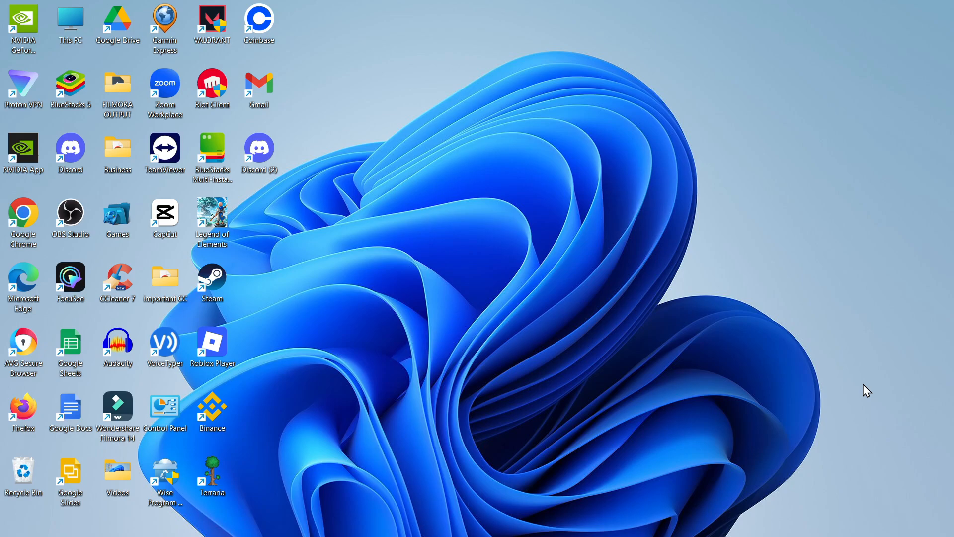
{"action": "mouse_move", "coordinate": [804, 243]}
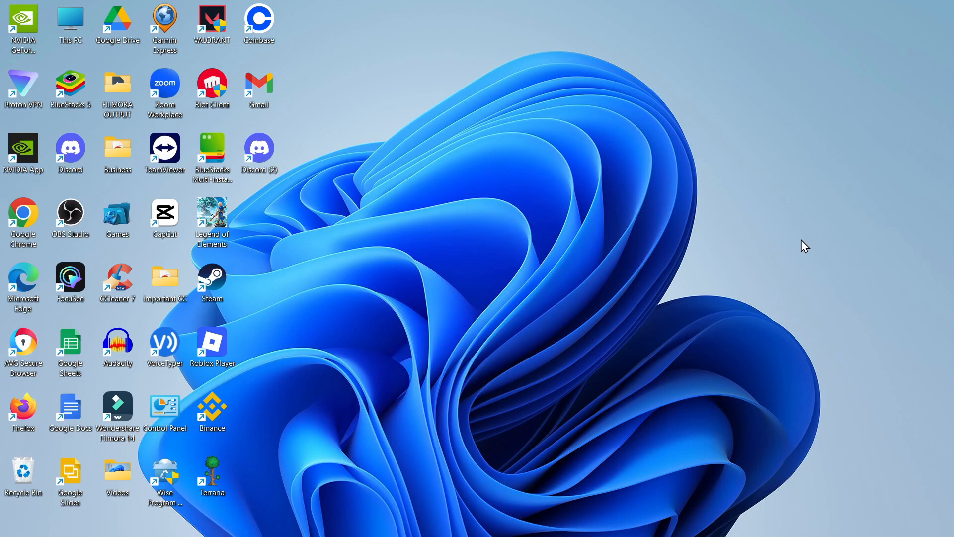
{"action": "mouse_move", "coordinate": [553, 390]}
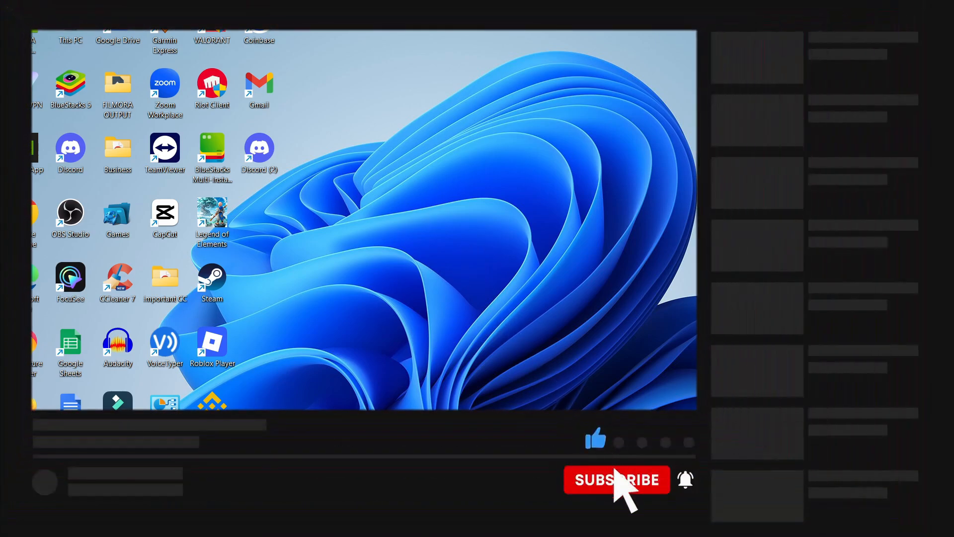
{"action": "left_click", "coordinate": [617, 479]}
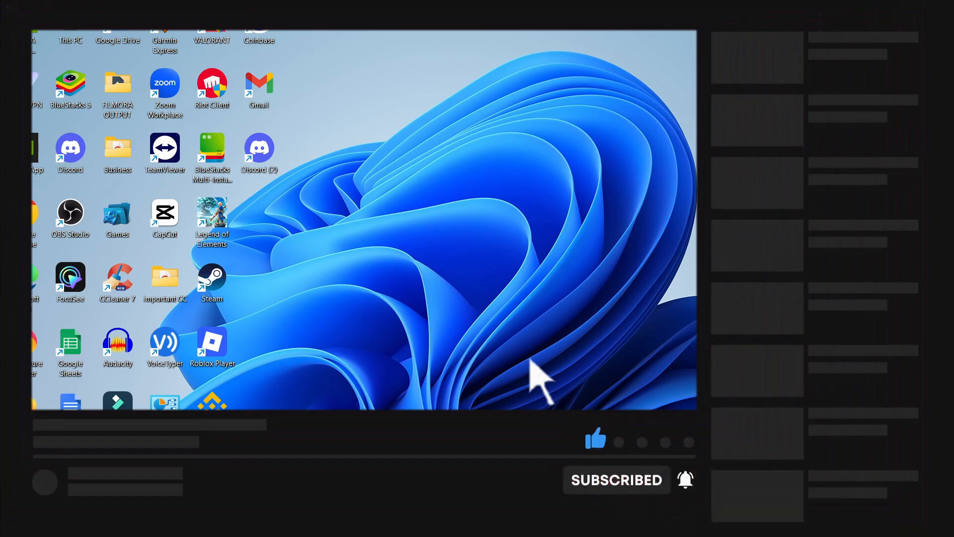
{"action": "mouse_move", "coordinate": [435, 316]}
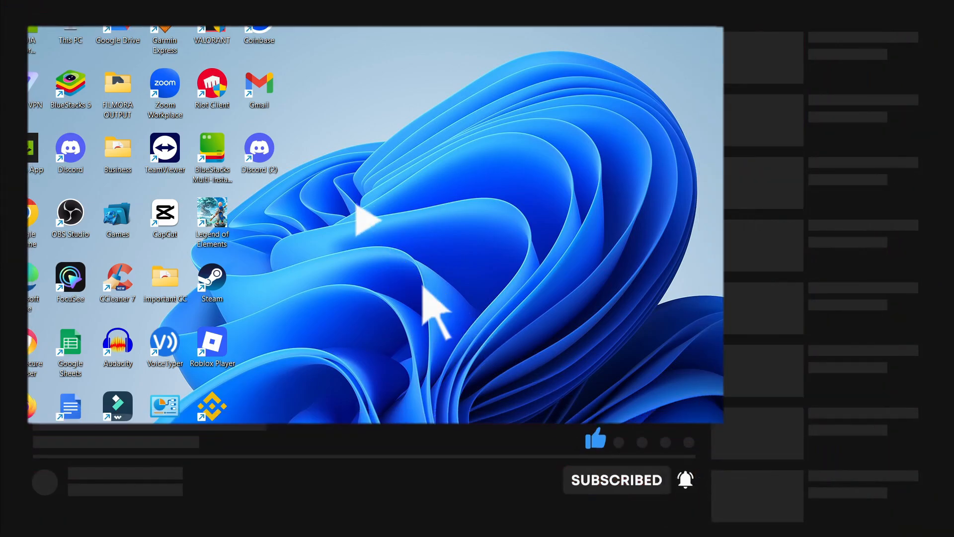